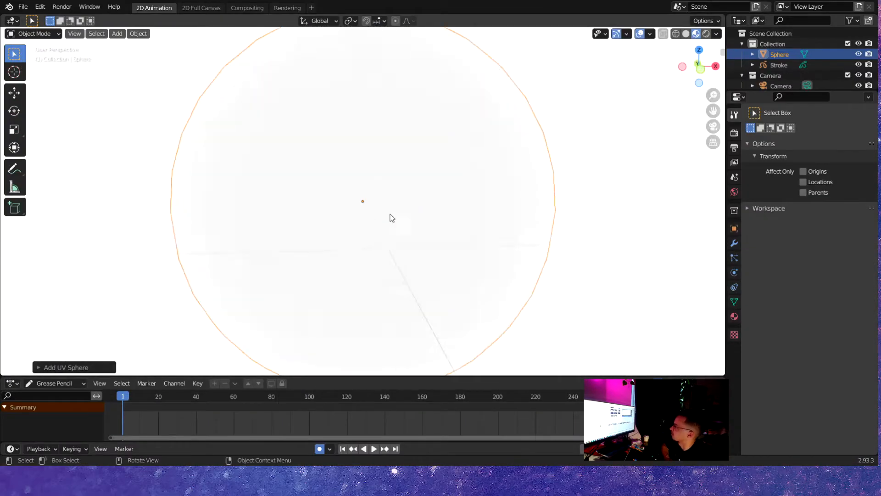
Step: Paint the planet sphere's white-to-teal gradient texture and add a torus
left_click(321, 7)
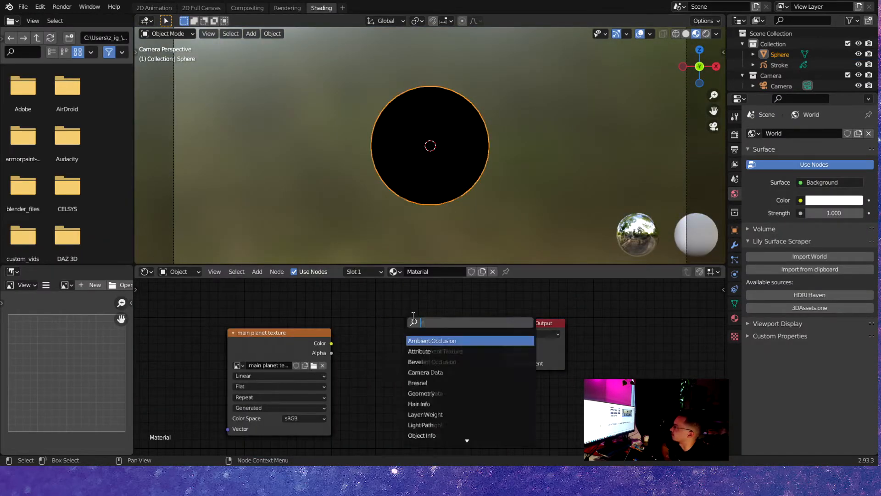
left_click(358, 7)
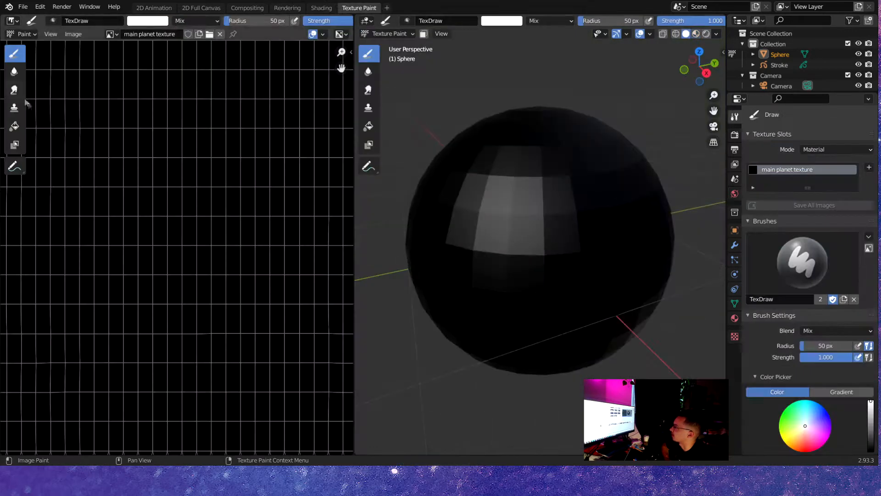
left_click(14, 125)
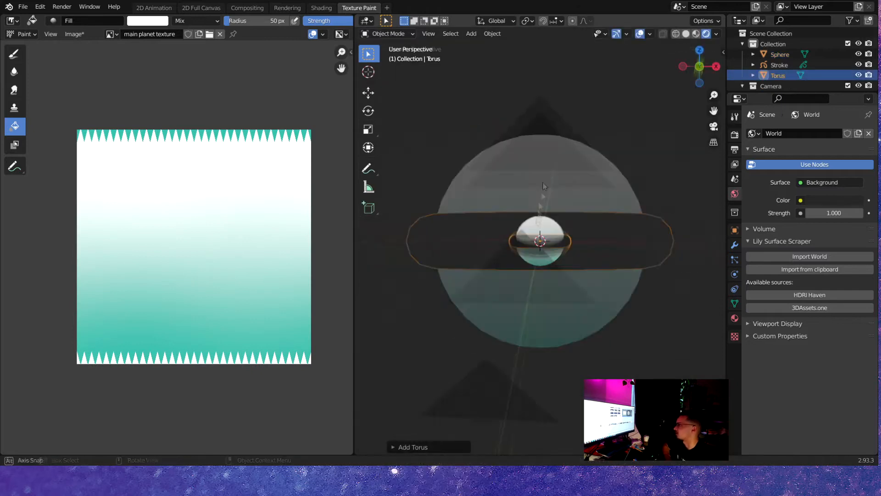
Step: Scale the torus flat on Z into a thin ring and give it an emission material
key("s")
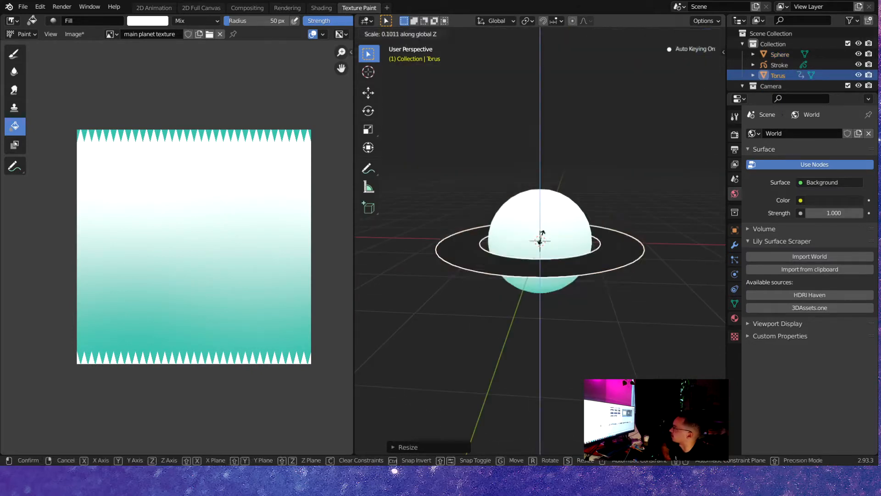
left_click(428, 34)
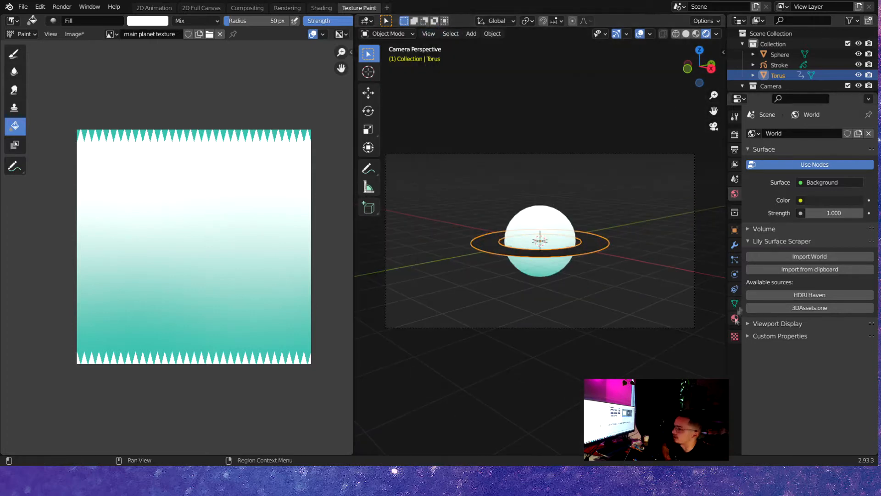
left_click(321, 7)
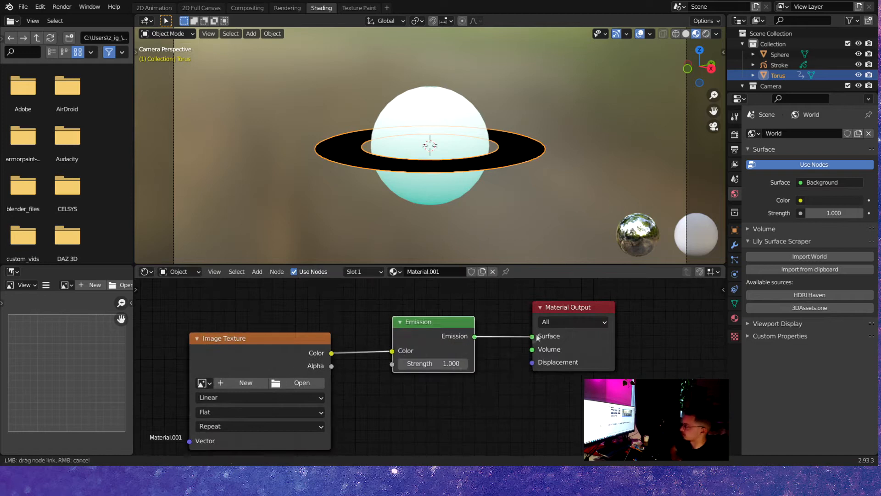
Step: Create the 'rings' image and paint it teal-to-white
left_click(358, 8)
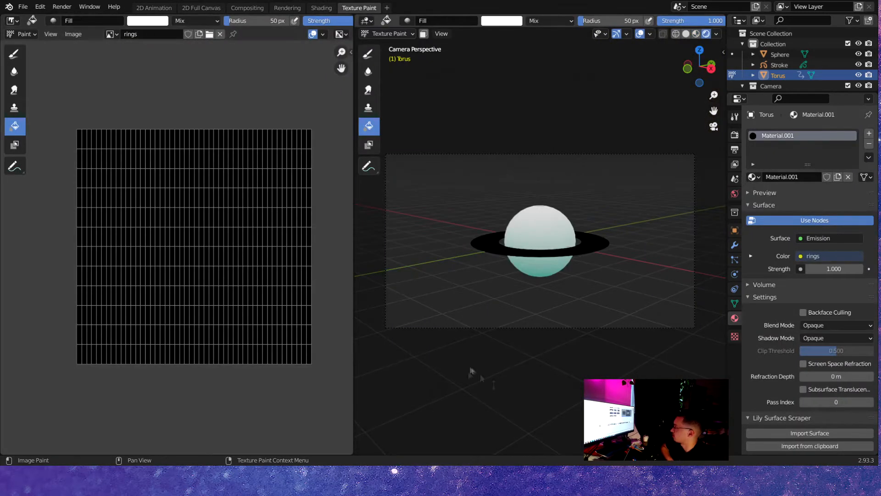
left_click(72, 34)
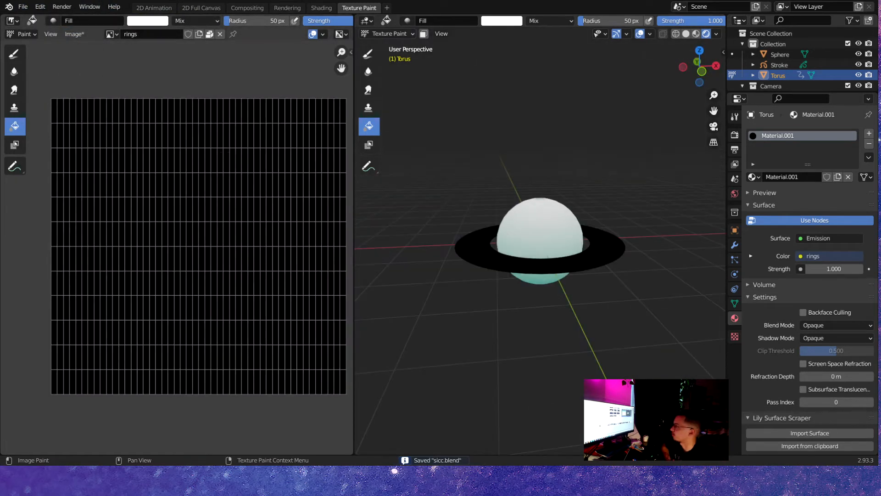
left_click(321, 7)
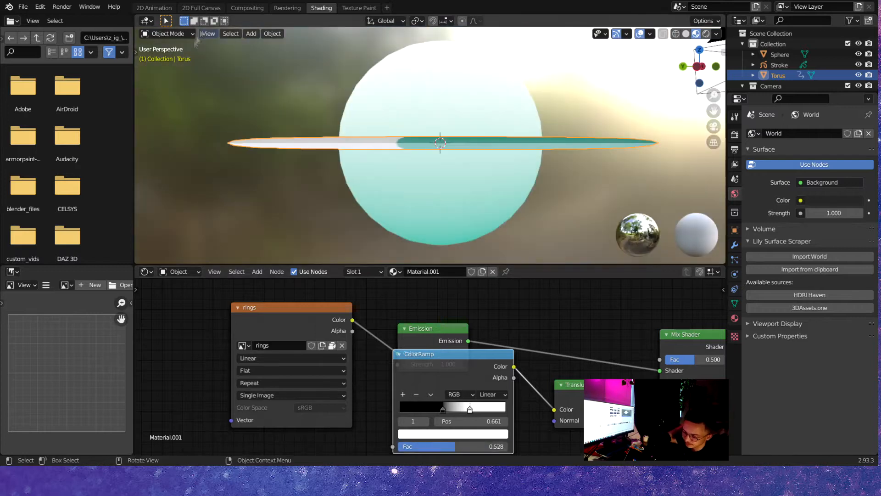
Step: Combine ColorRamp, Invert and Transparent BSDF nodes via Add Shader, and add a Sun lamp
left_click(153, 8)
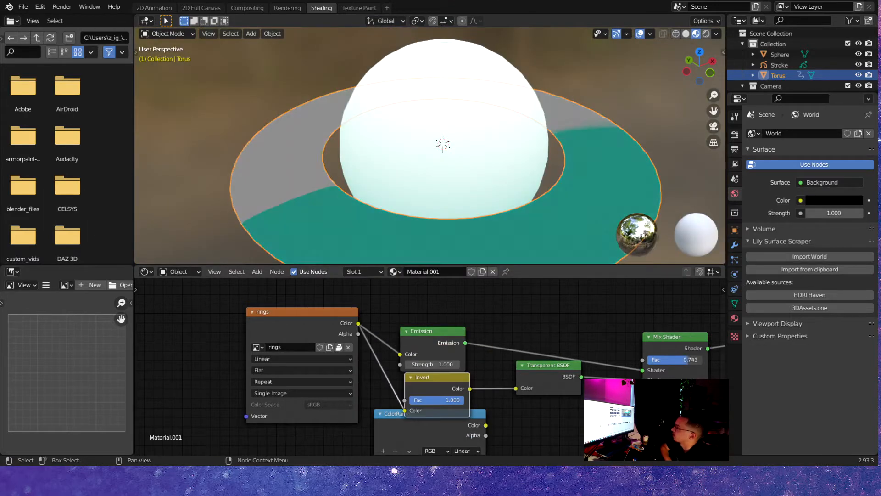
left_click(48, 83)
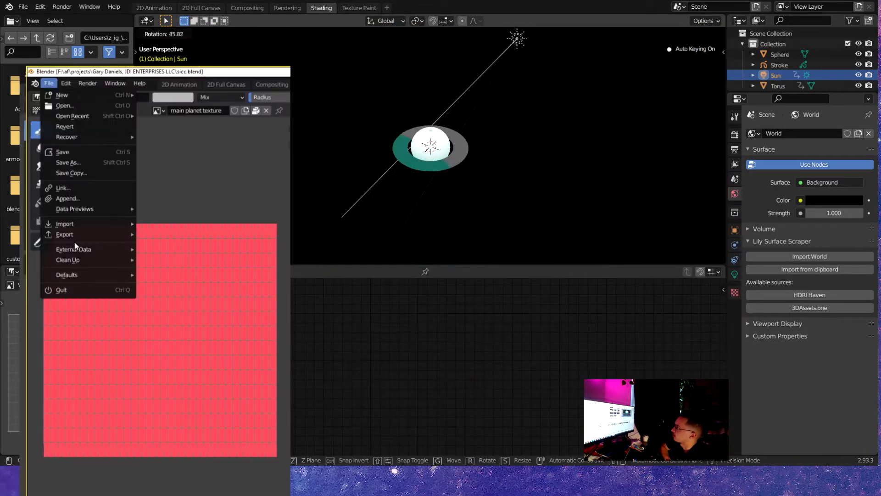
left_click(73, 249)
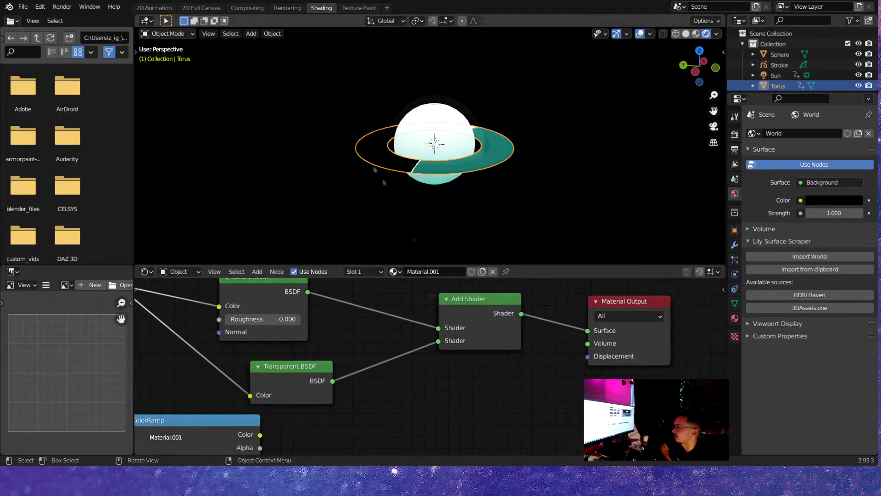
left_click(358, 7)
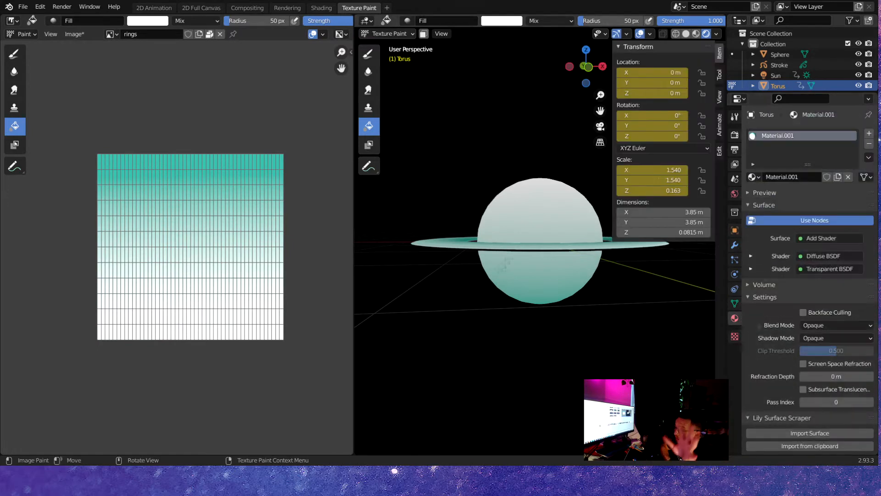
Step: Fill the planet with a purple-to-orange gradient and the ring with pink-to-orange
left_click(321, 8)
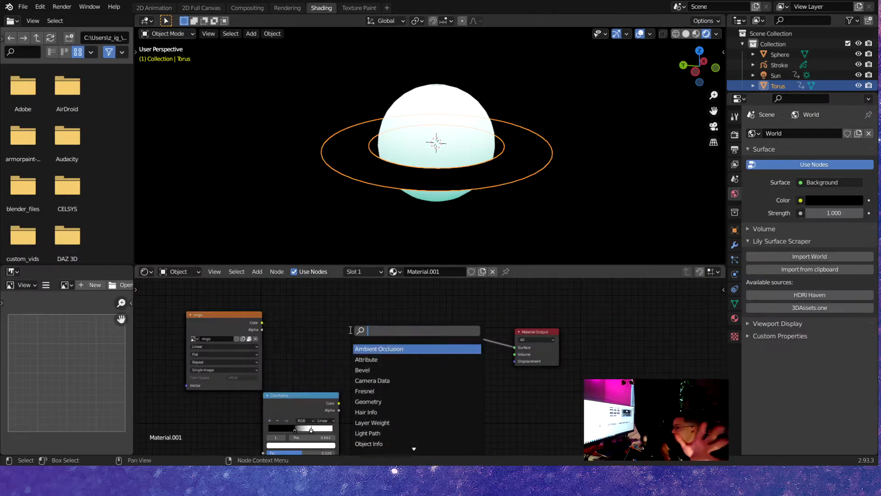
left_click(359, 7)
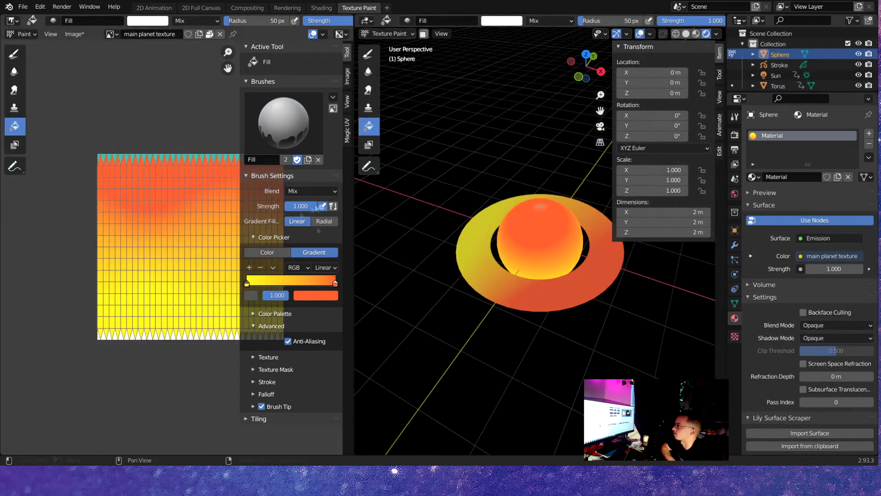
left_click(74, 34)
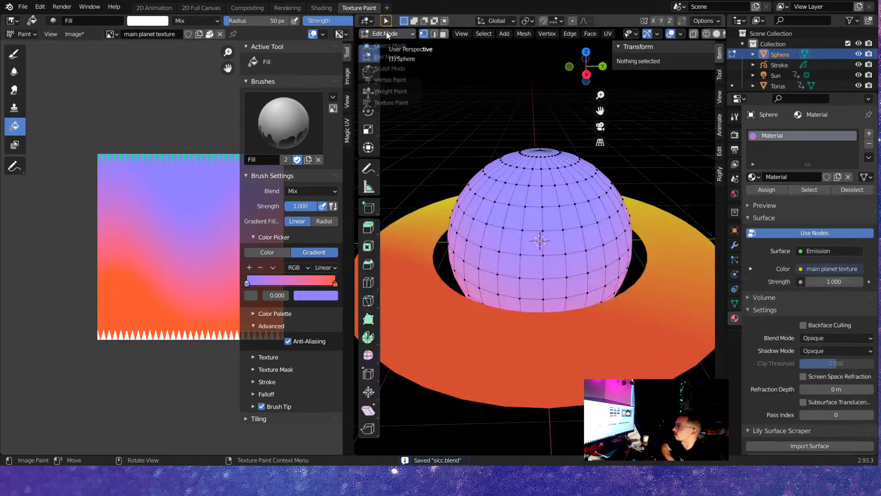
left_click(778, 86)
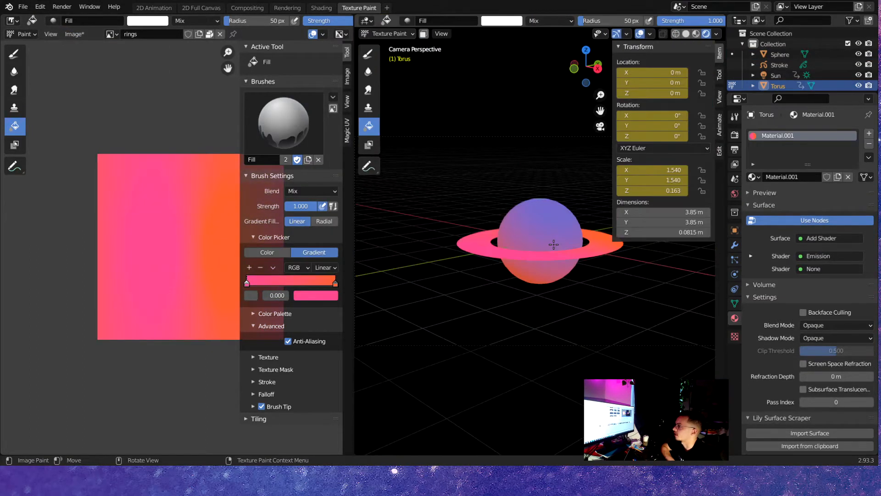
left_click(153, 7)
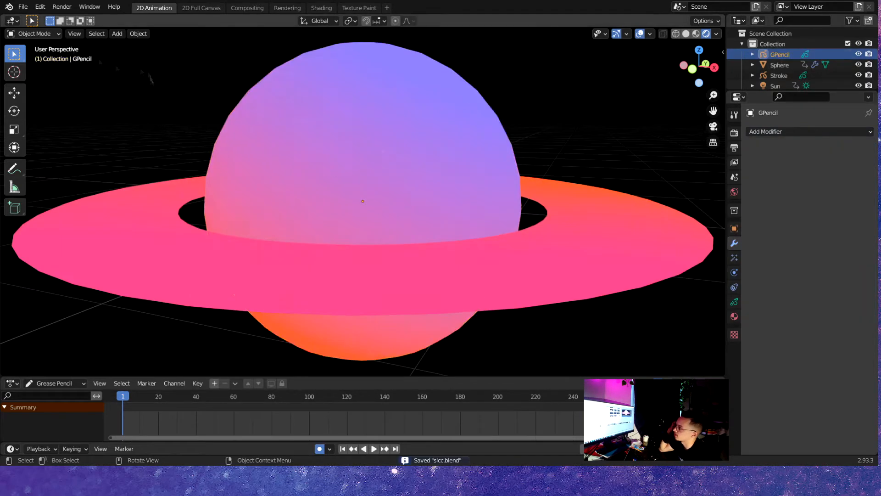
Step: Add a Noise modifier to the strokes and draw the hat and brim on the Front (X-Z) plane
left_click(32, 34)
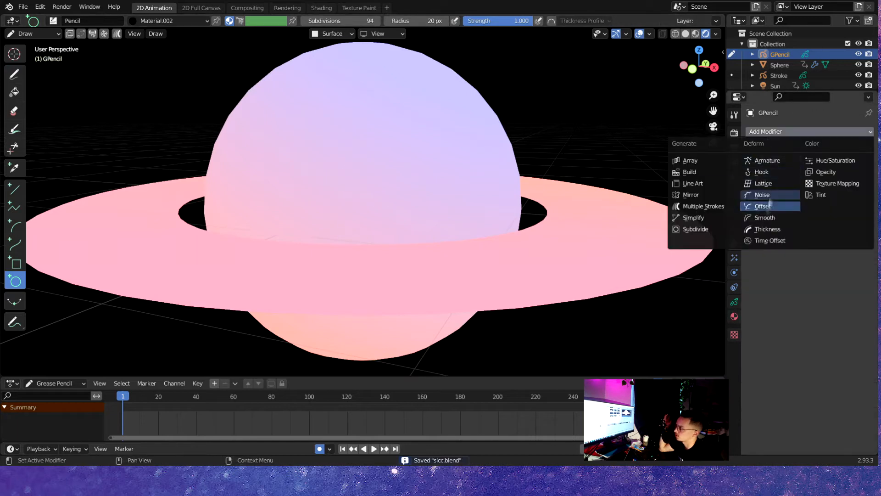
left_click(691, 194)
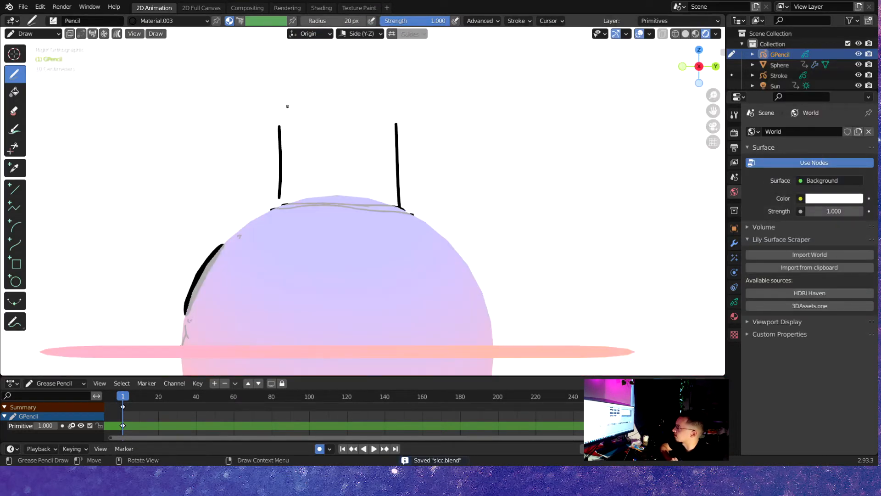
left_click(360, 33)
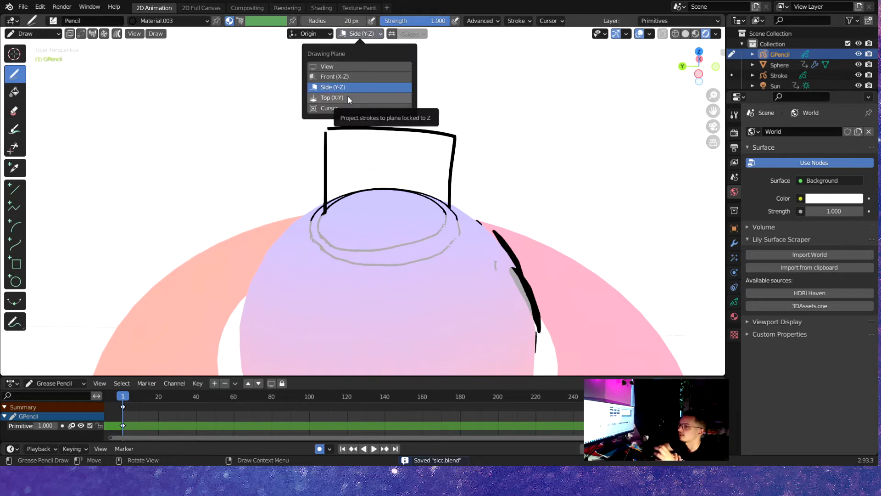
left_click(333, 77)
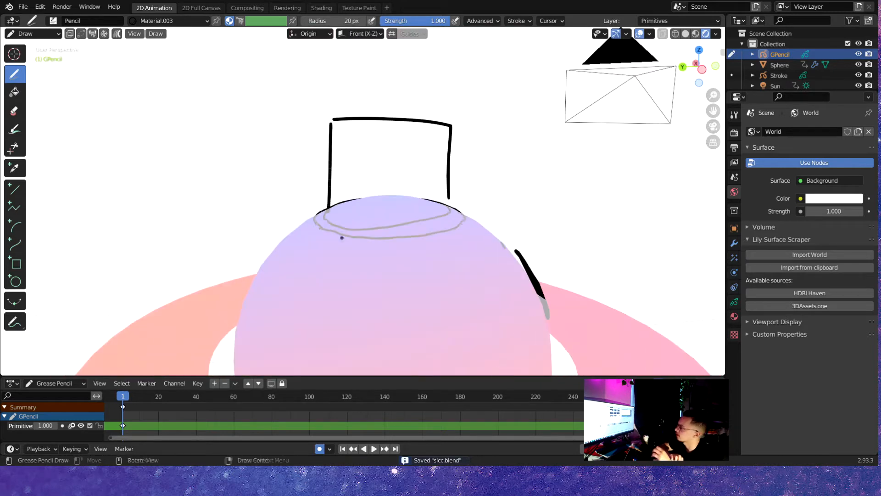
left_click(309, 33)
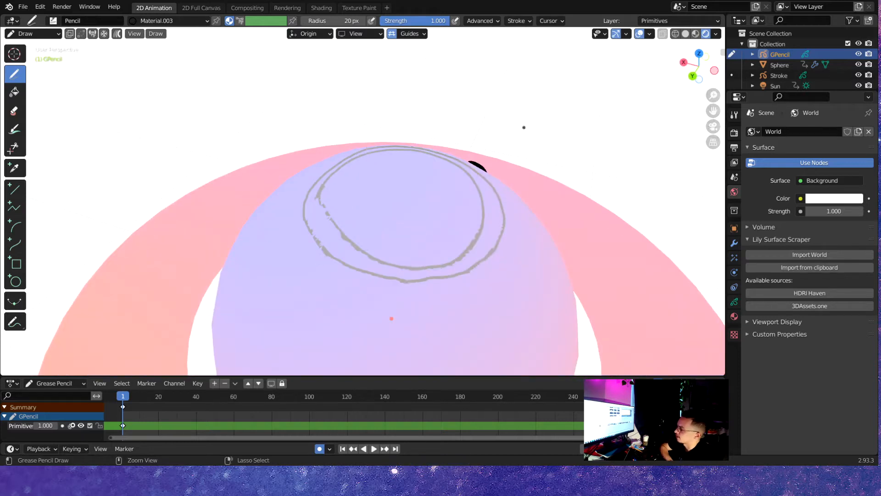
key("Tab")
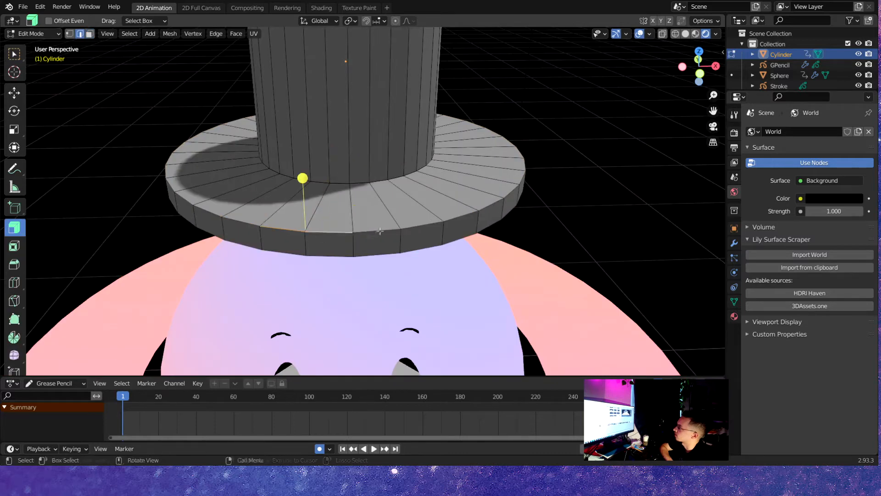
Step: Move the hat Cylinder down onto the top of the planet sphere
scroll("down", 3)
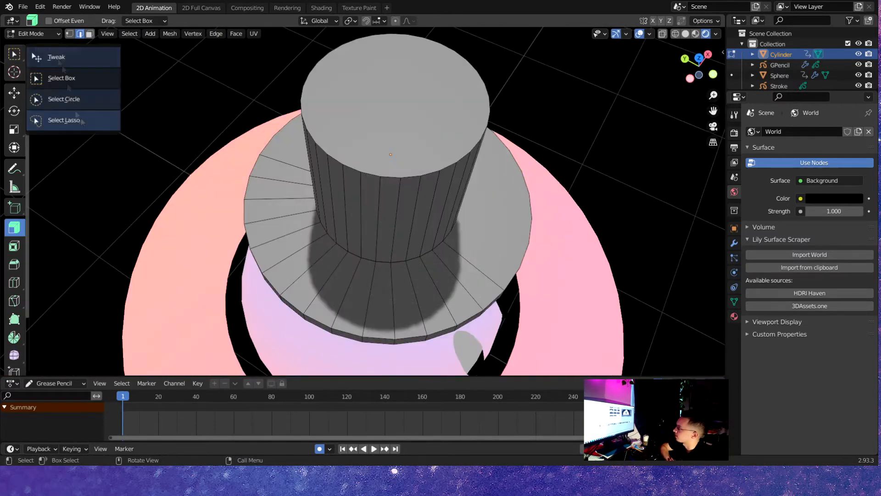
left_click(63, 120)
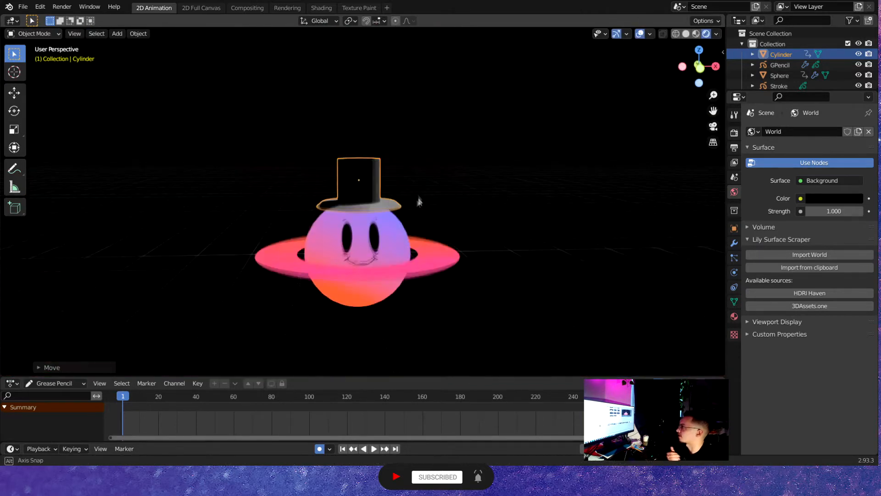
left_click(321, 7)
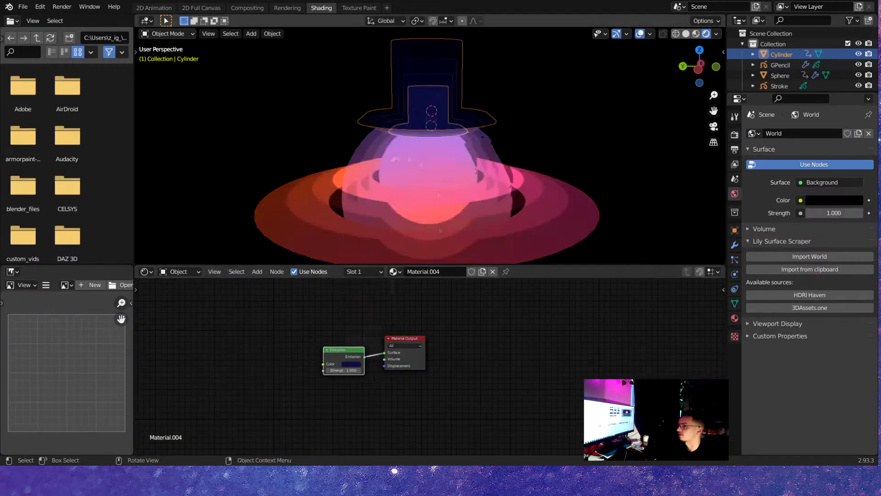
Step: Paint an orange band around the brim on the red 'hat' image with the TexDraw brush
left_click(359, 8)
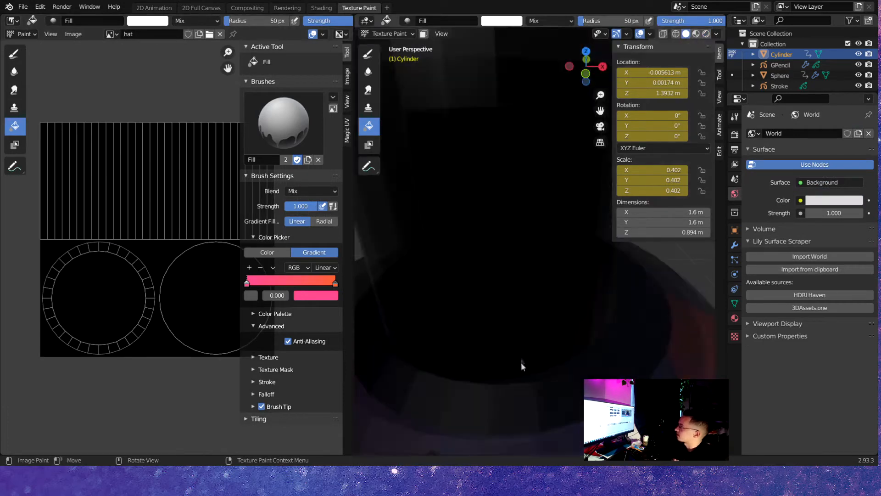
left_click(266, 252)
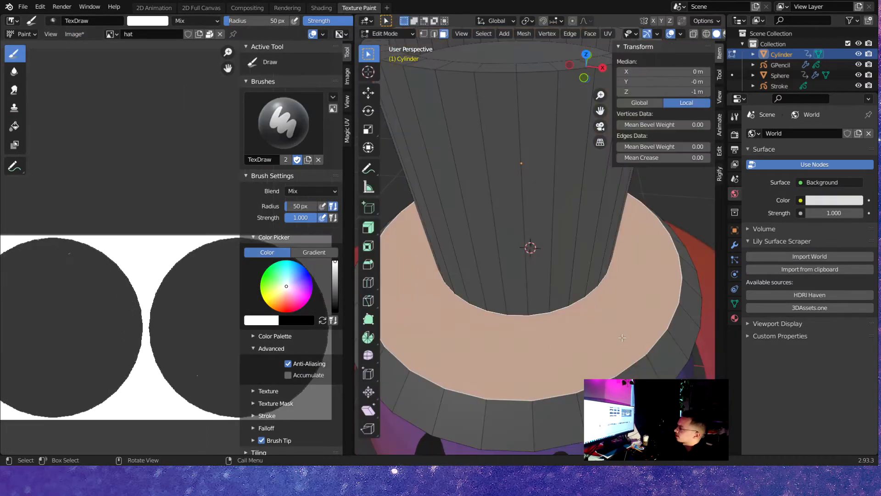
key("i")
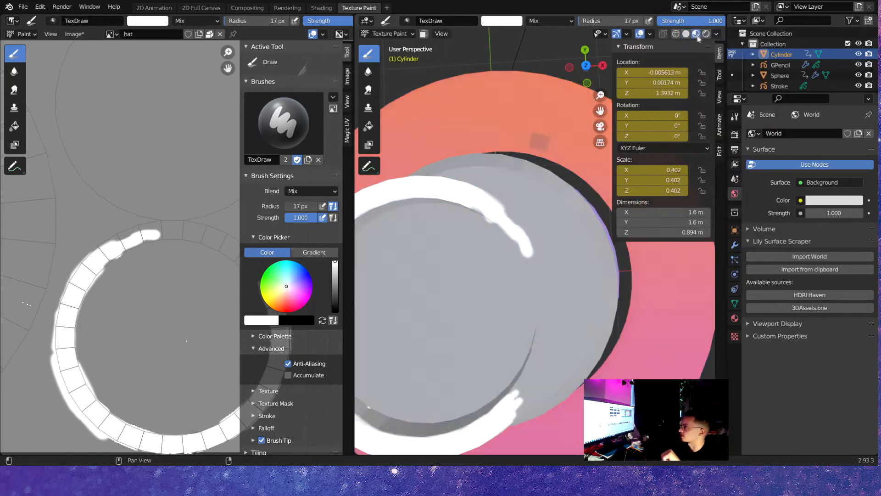
left_click(716, 33)
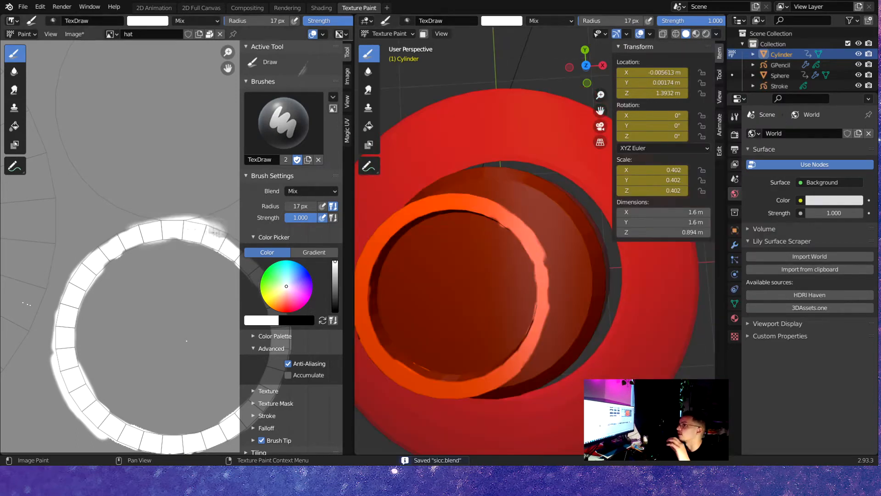
left_click(15, 145)
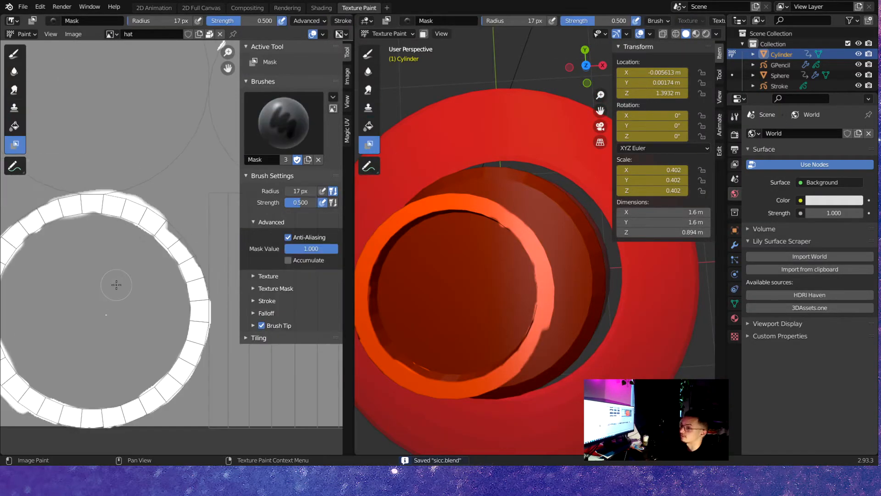
Step: Paint the hat texture with a pink crown, yellow and blue band, and maroon brim underside
left_click(14, 53)
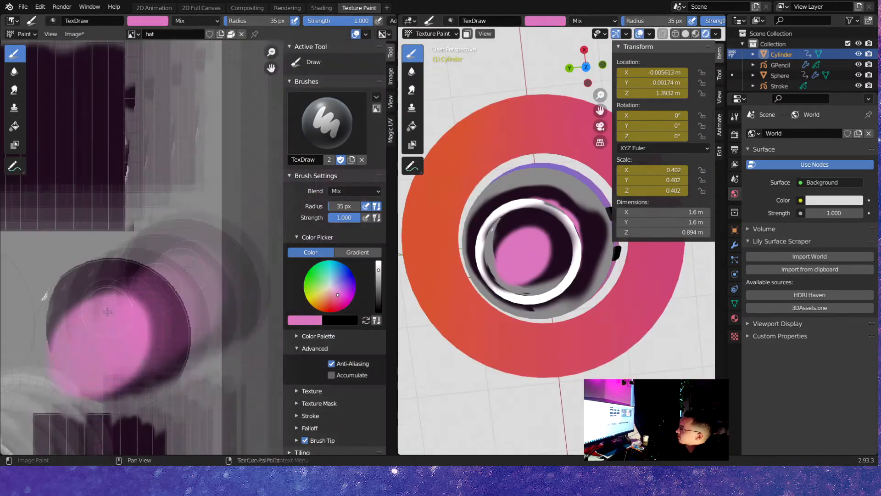
left_click(15, 125)
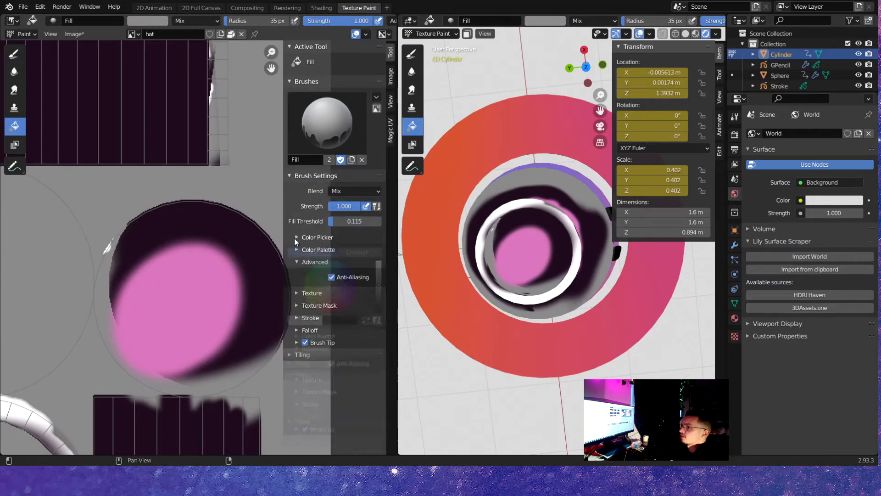
left_click(14, 54)
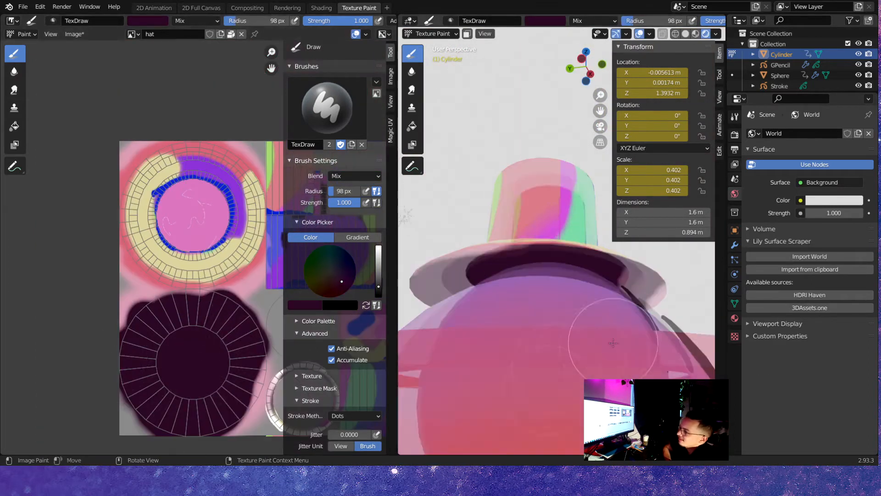
Step: Return to the 2D Animation workspace, change the animation editor type, and add a cylinder mesh
scroll("down", 3)
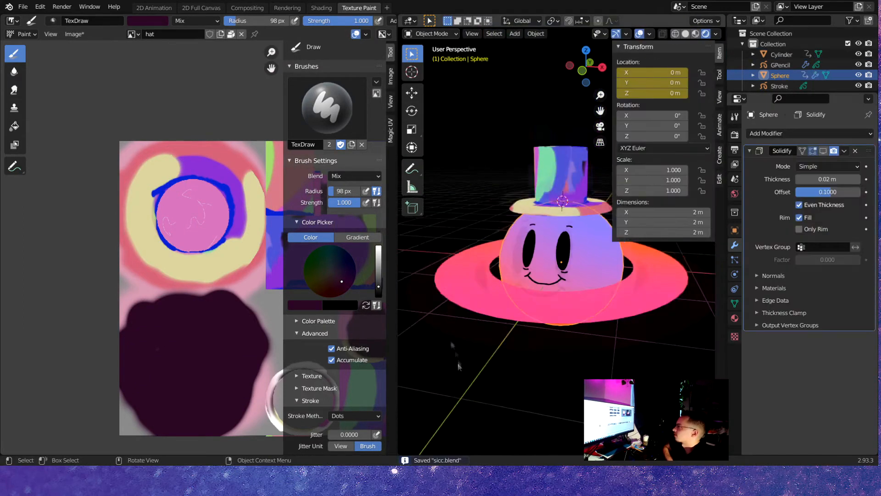
left_click(153, 8)
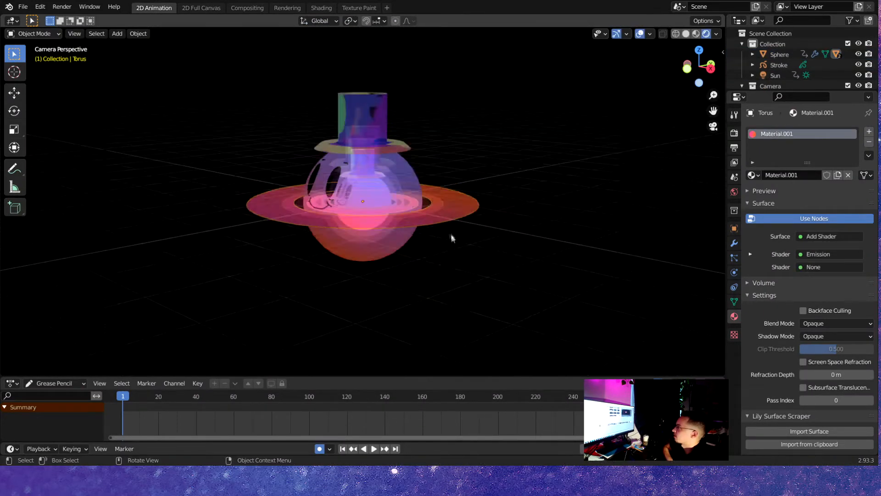
left_click(11, 383)
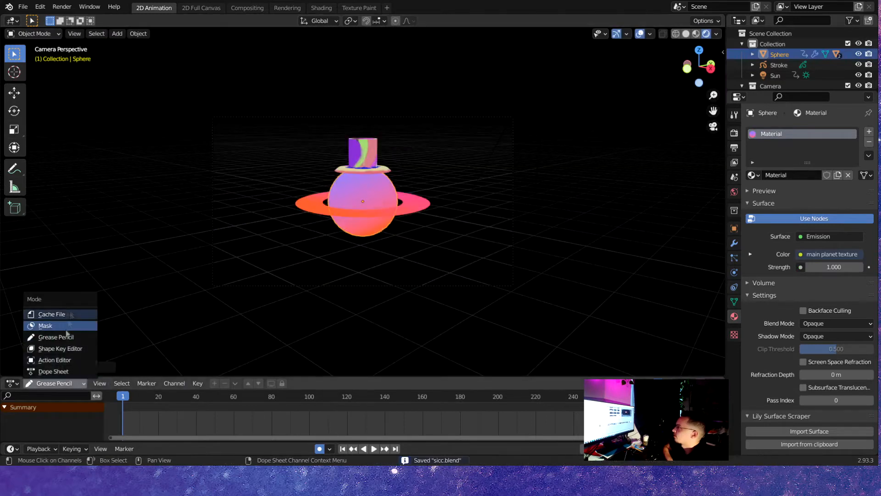
left_click(60, 348)
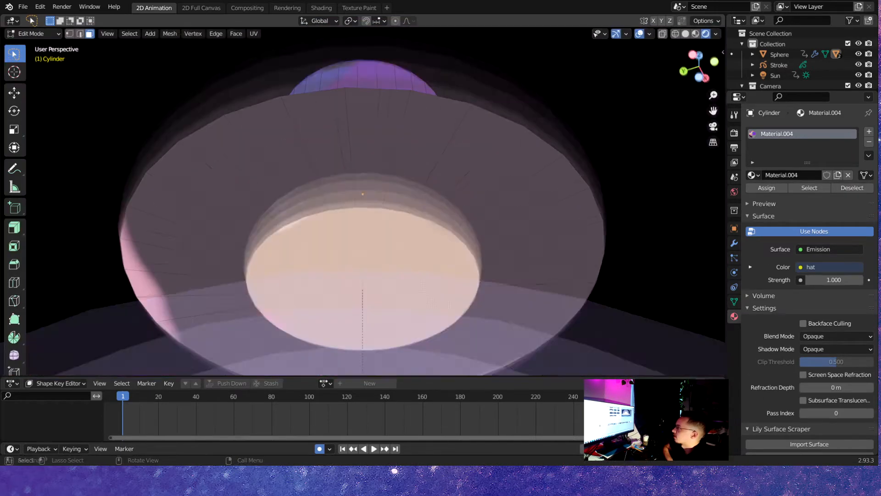
left_click(117, 33)
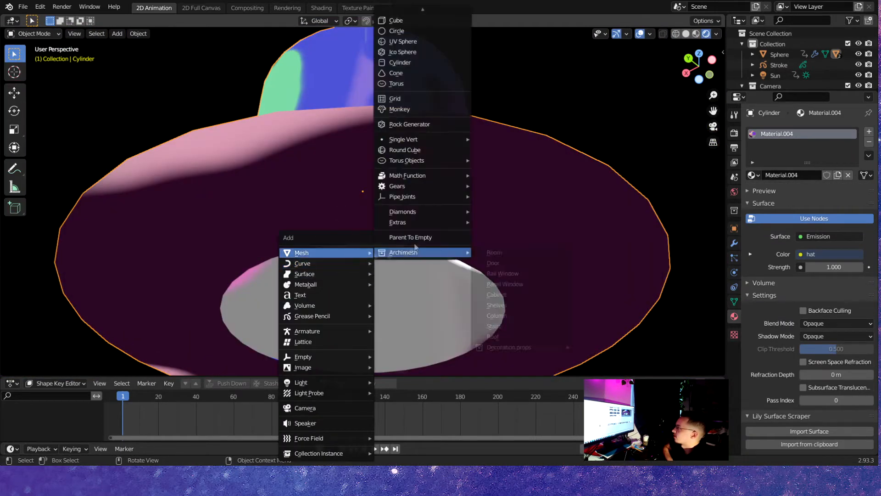
left_click(399, 63)
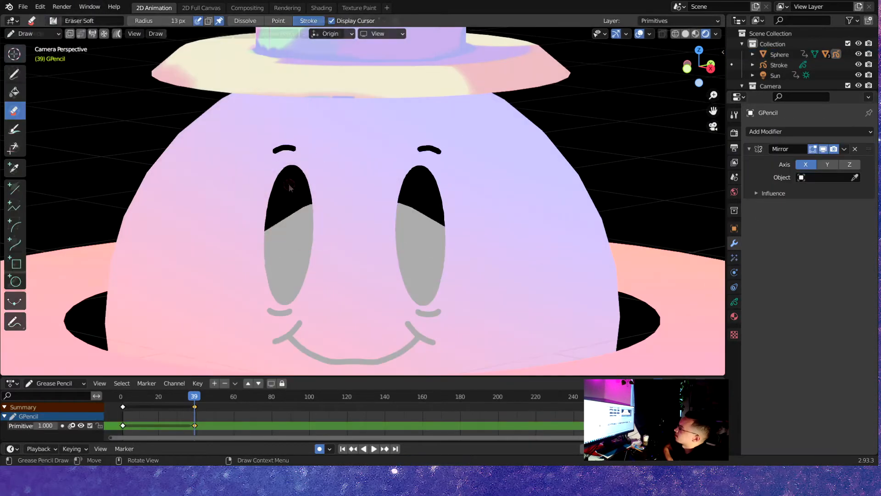
Step: Change the grease-pencil mode at frame 39 to erase the open eyes
left_click(30, 33)
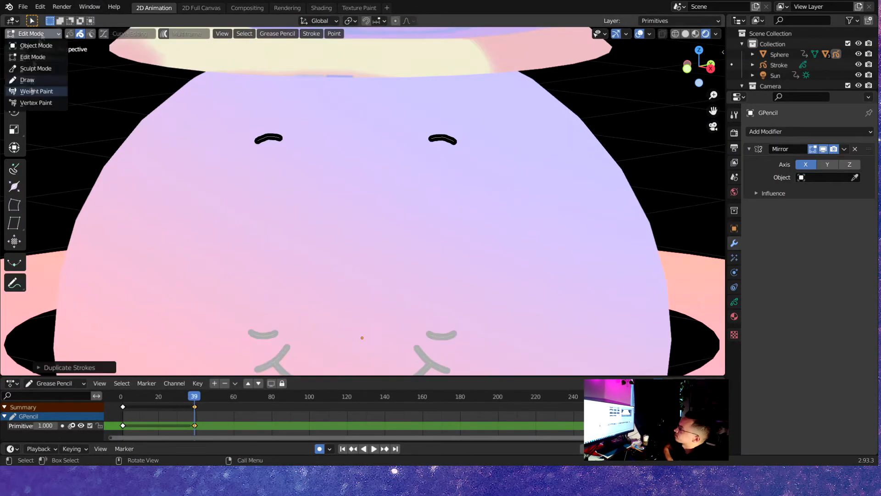
left_click(409, 34)
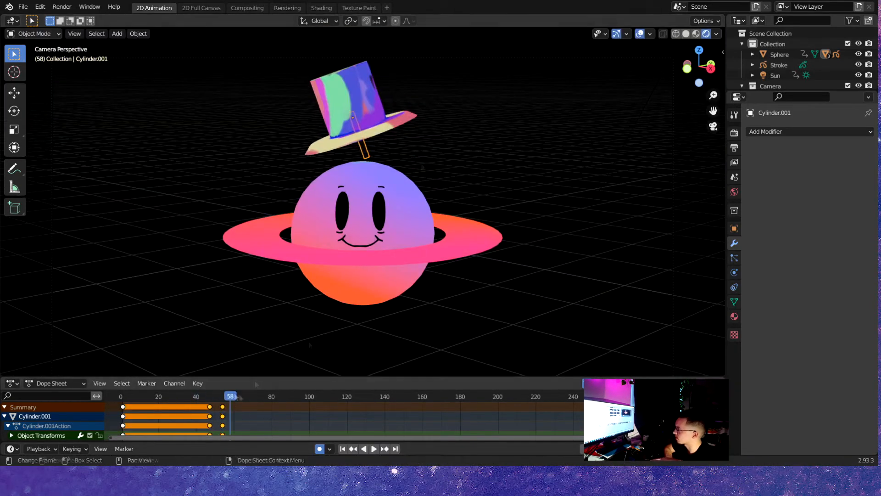
Step: Keyframe the hat's location and rotation across roughly 90 frames and play it back
left_click(138, 33)
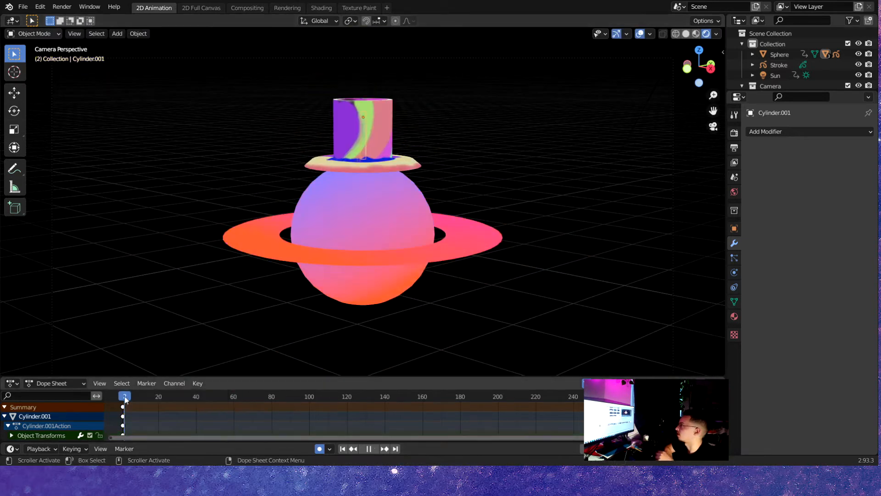
left_click(209, 396)
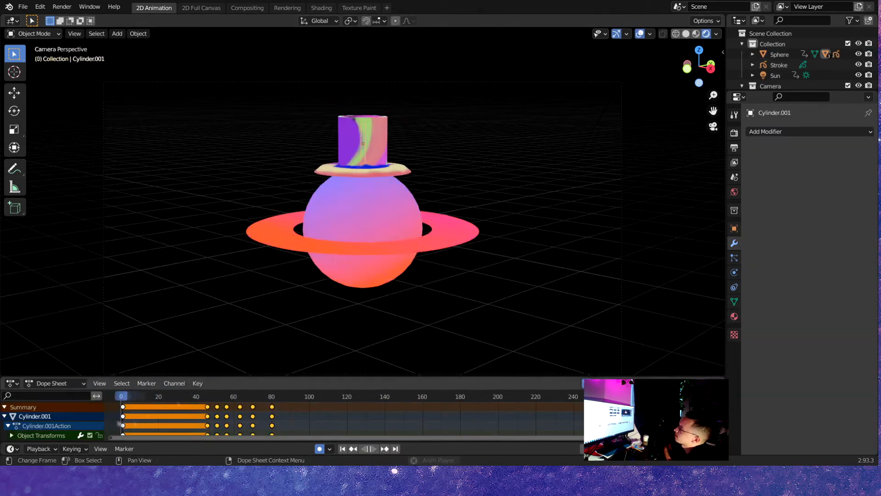
left_click(368, 448)
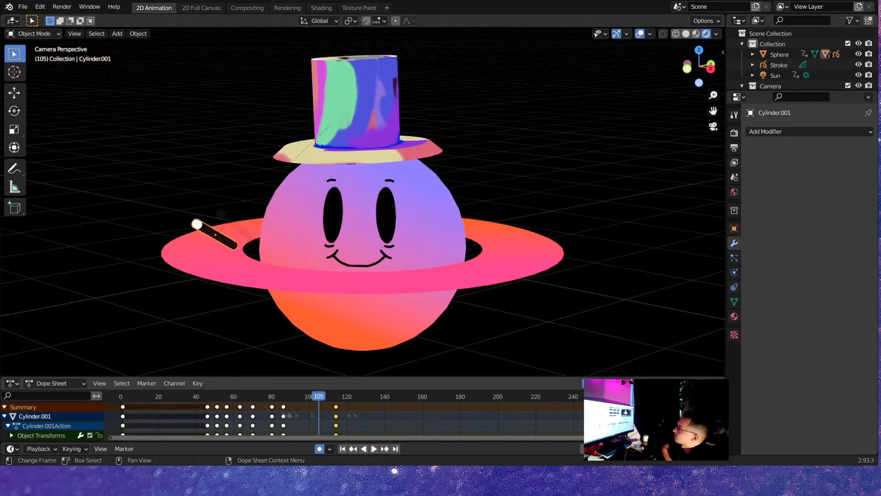
left_click(374, 448)
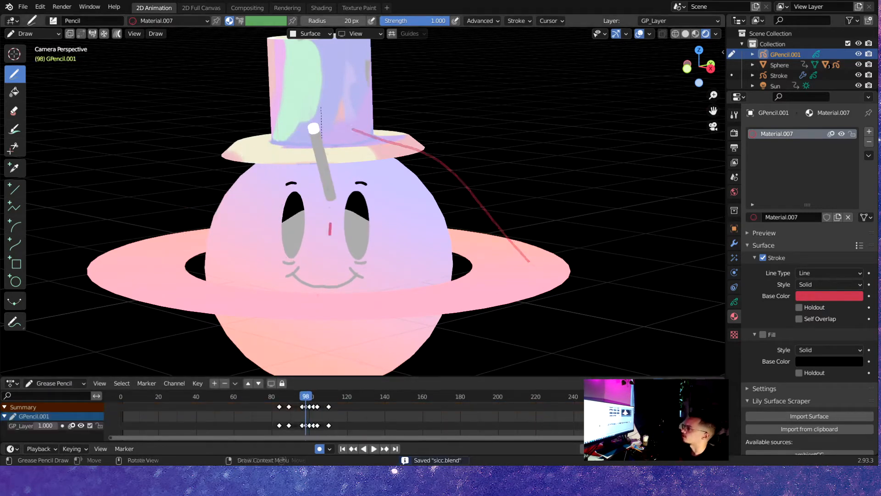
Step: Step through the wand-trail frames and add a third Grease Pencil object for the stars
left_click(282, 395)
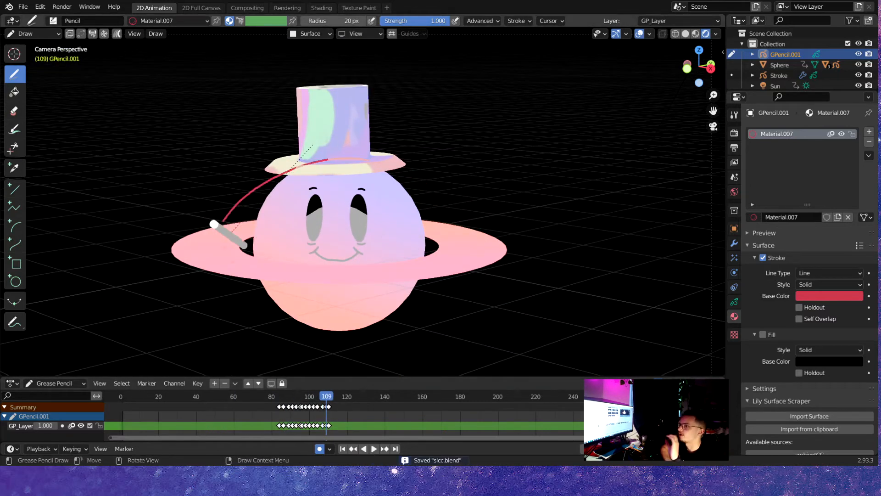
left_click(338, 396)
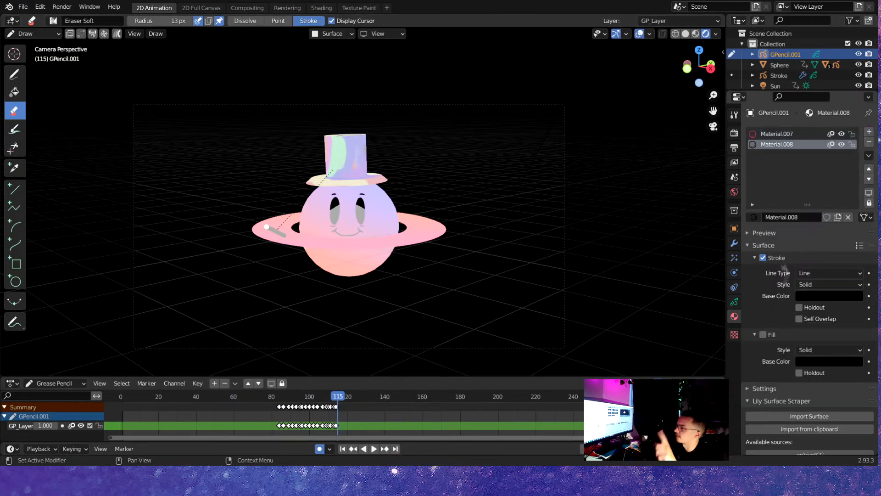
left_click(15, 74)
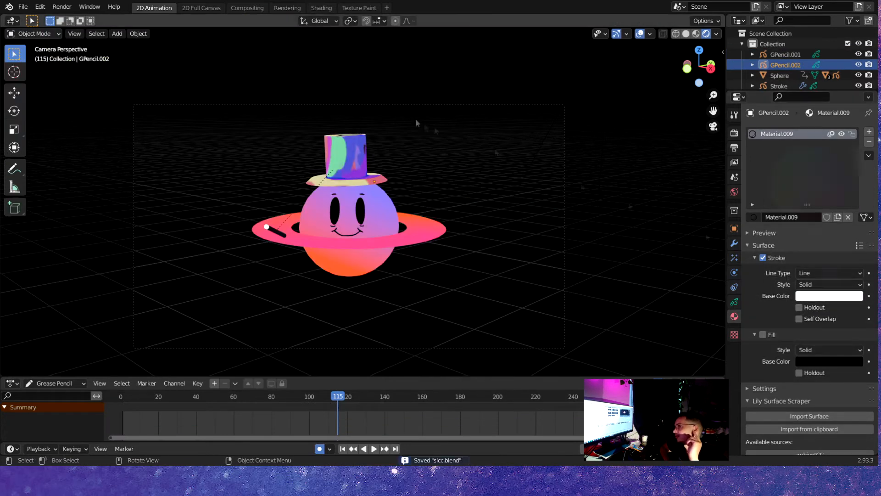
Step: Select GPencil.002 in the outliner, toggle between Object and Draw mode, and save the file
left_click(33, 33)
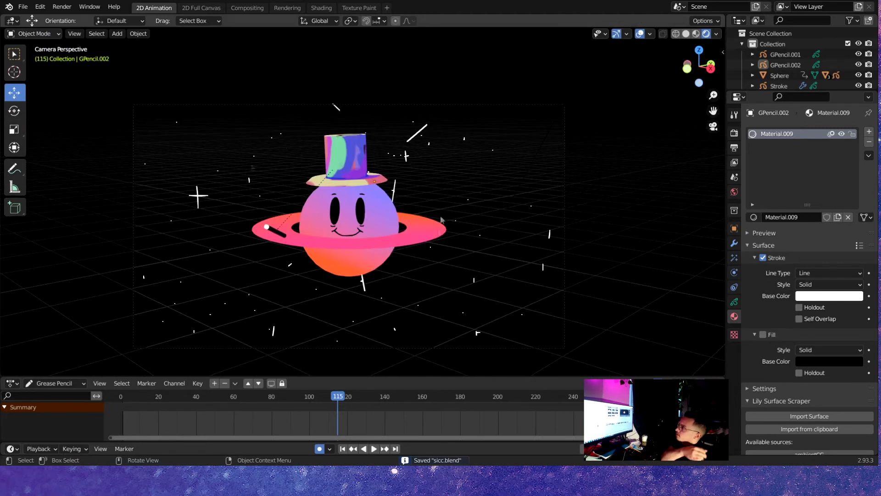
left_click(734, 243)
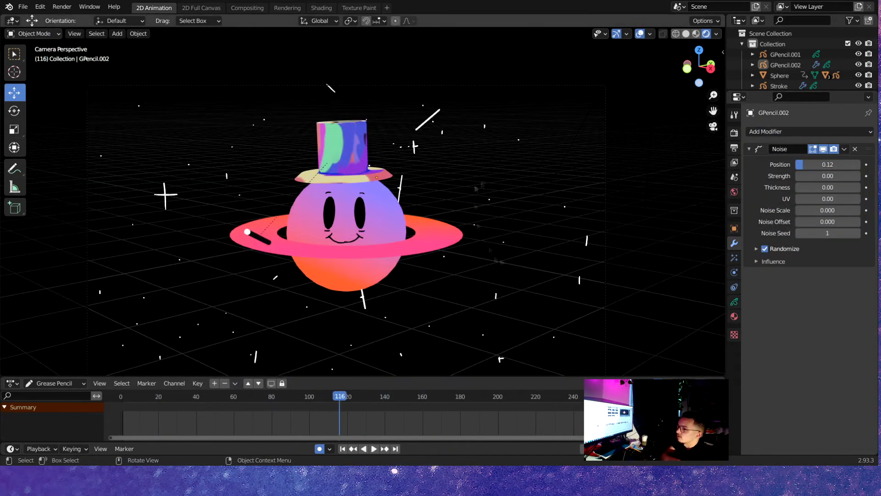
left_click(33, 34)
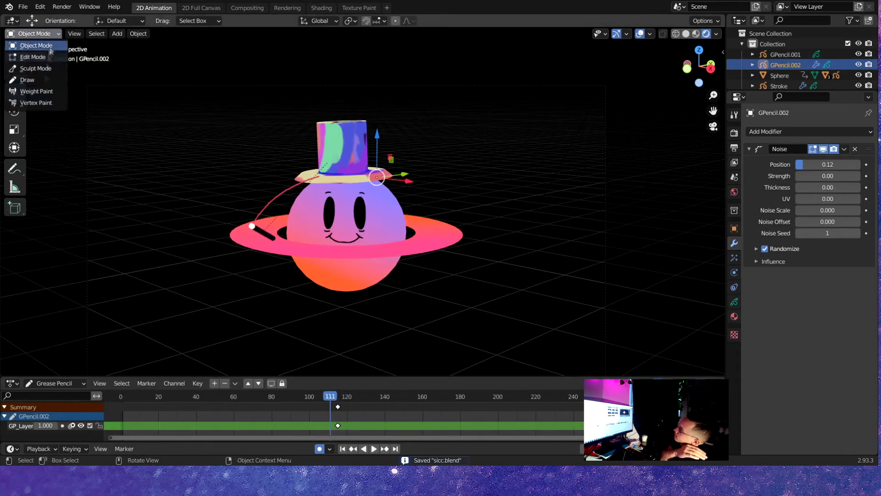
left_click(27, 79)
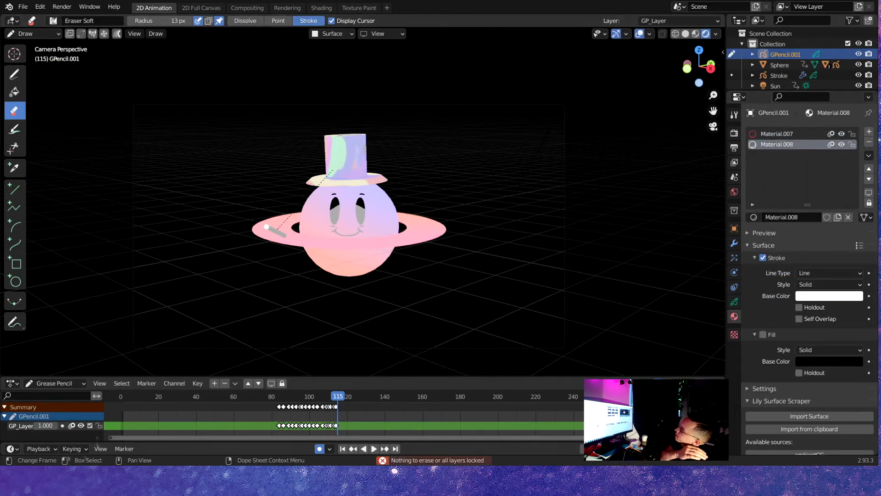
left_click(25, 33)
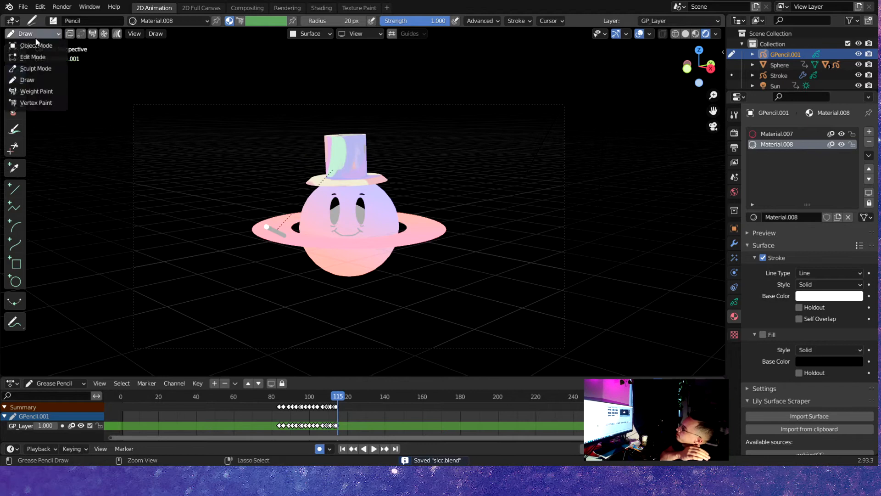
left_click(35, 45)
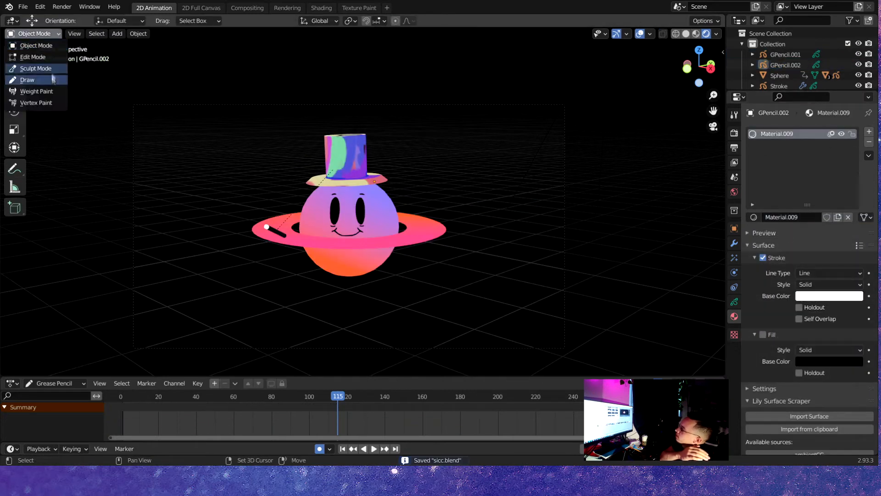
left_click(27, 79)
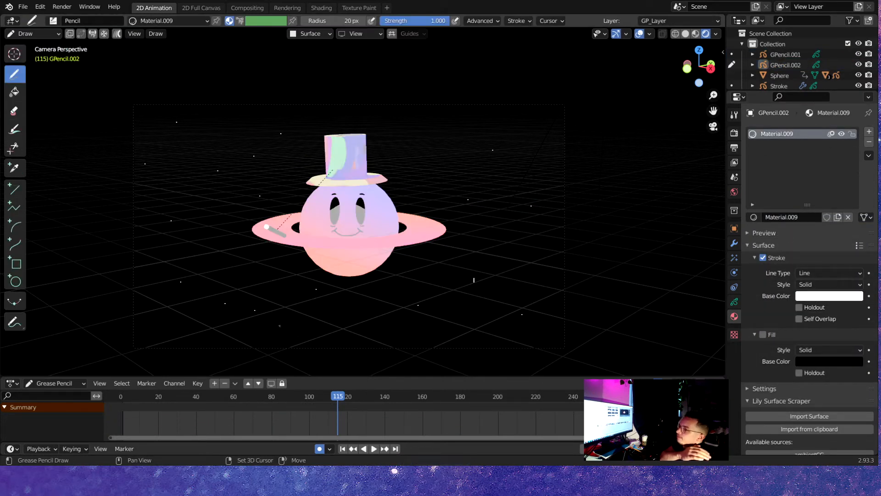
key("ctrl+s")
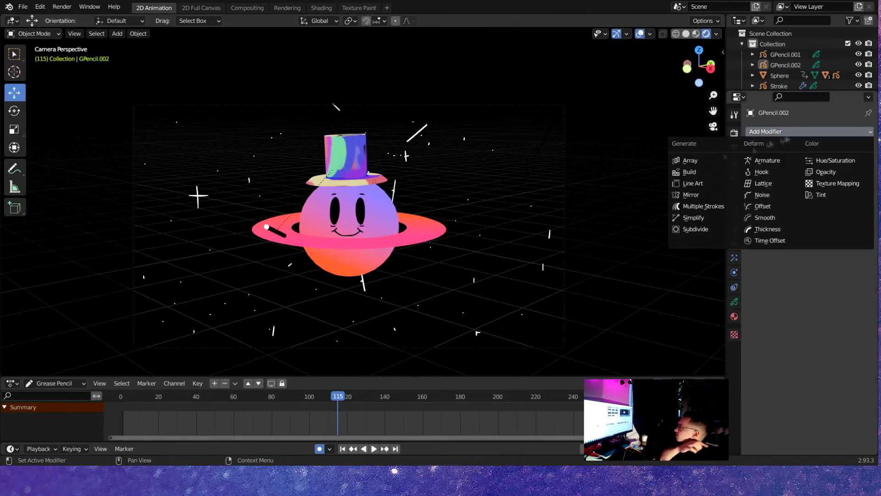
left_click(763, 194)
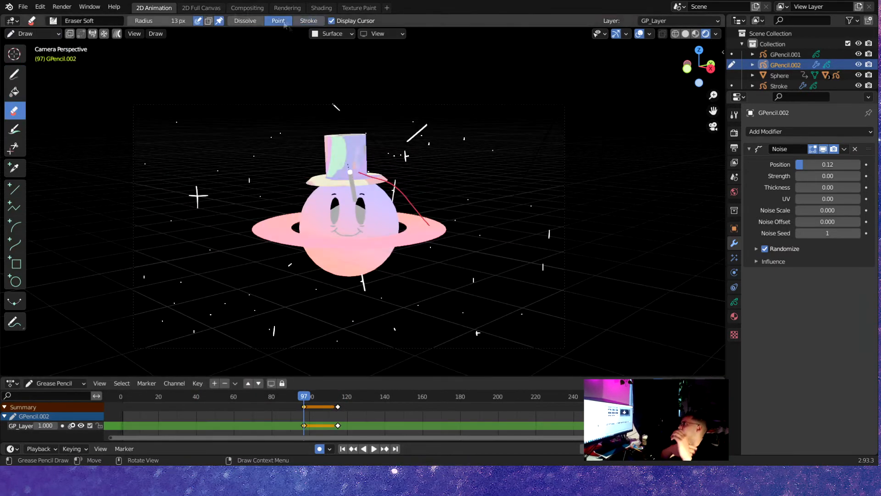
Step: Switch to the full-canvas drawing layout and back to Animation, then select the Sphere
left_click(200, 8)
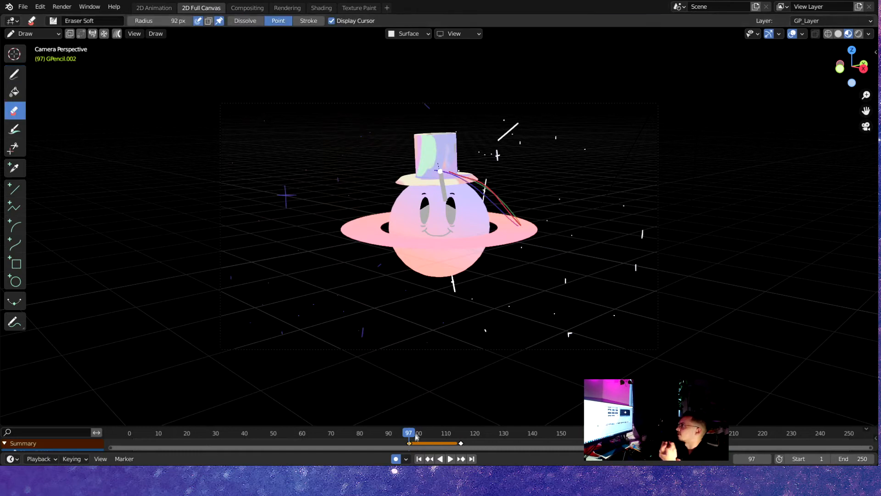
left_click(153, 8)
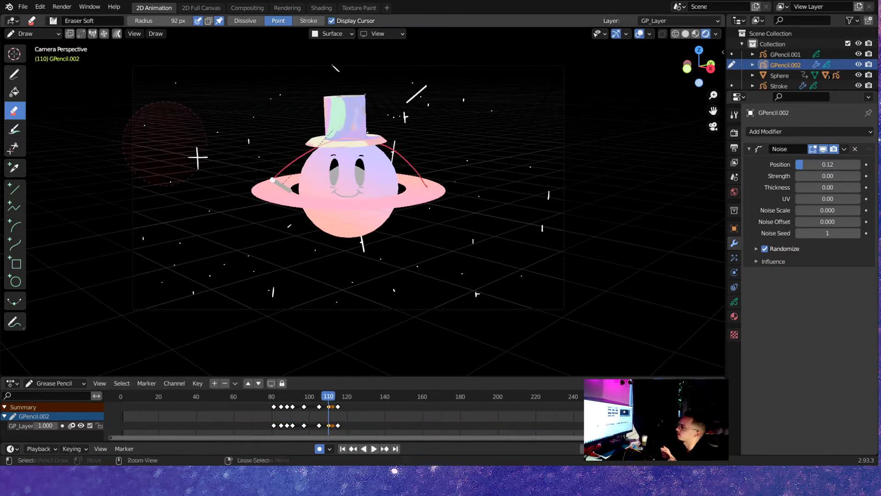
left_click(374, 448)
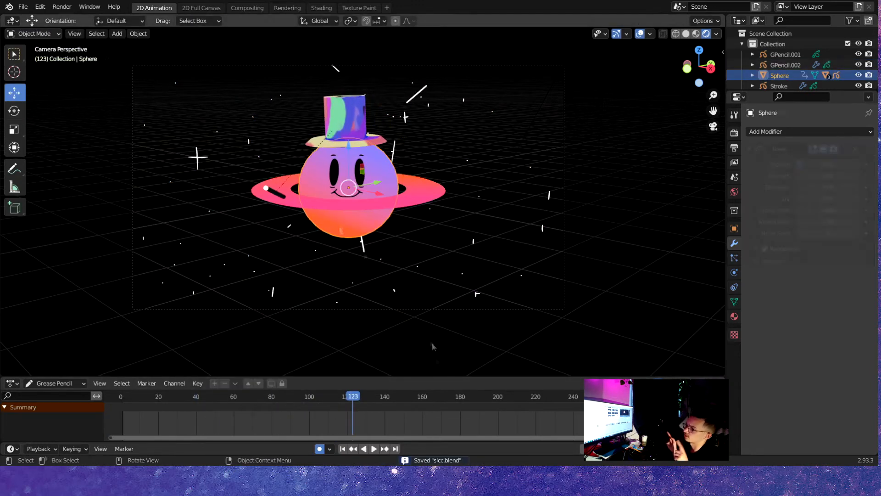
Step: In Texture Paint, choose the rings texture image and set Stroke Method to Line
left_click(359, 7)
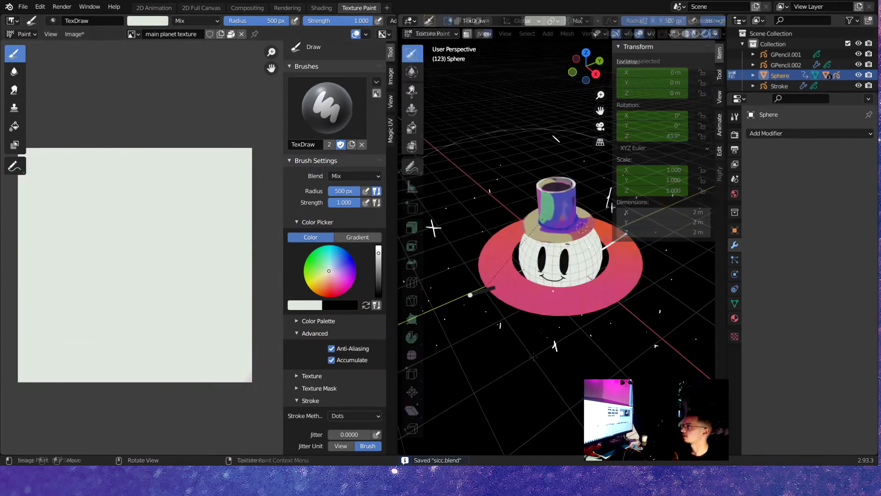
left_click(74, 33)
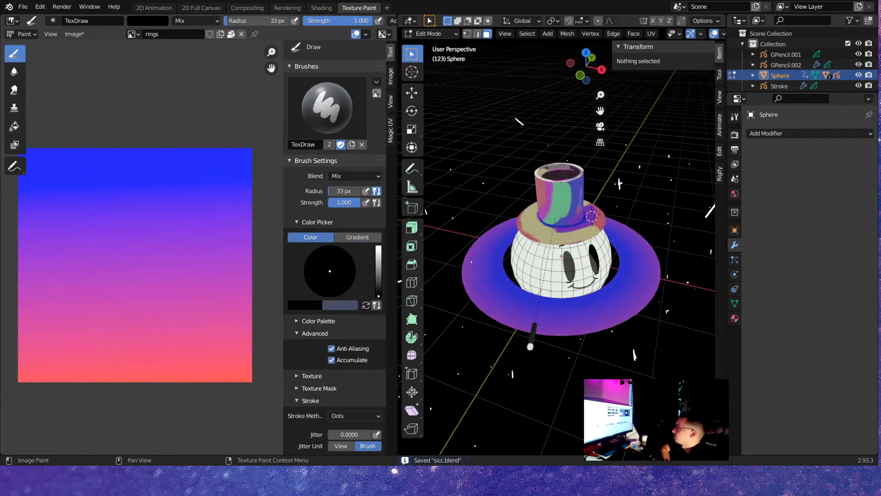
left_click(354, 416)
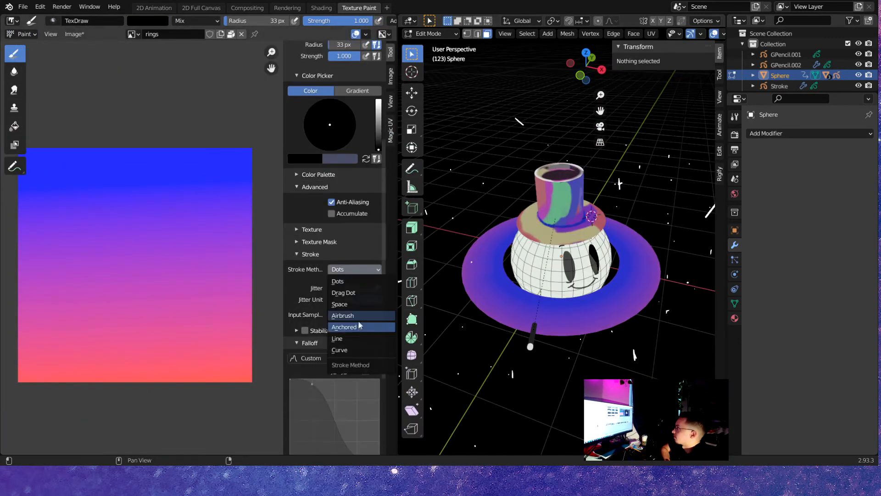
left_click(340, 304)
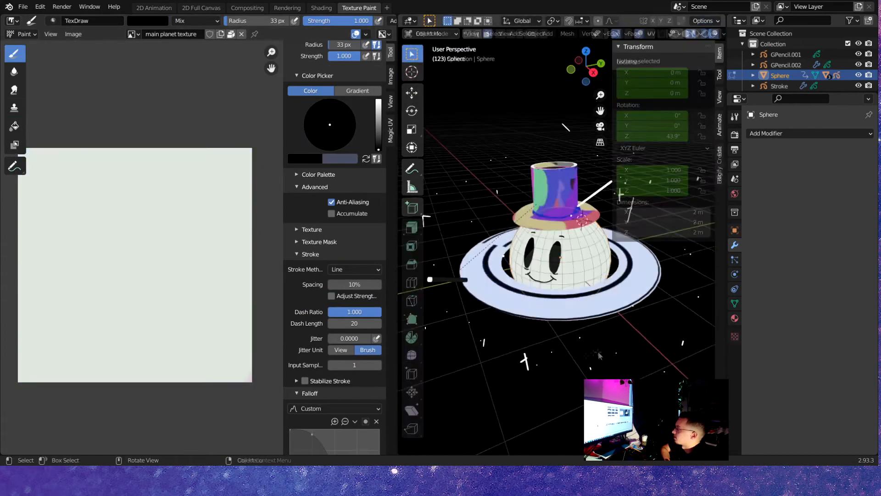
Step: Play back the ring spin animation in the Animation workspace
left_click(152, 8)
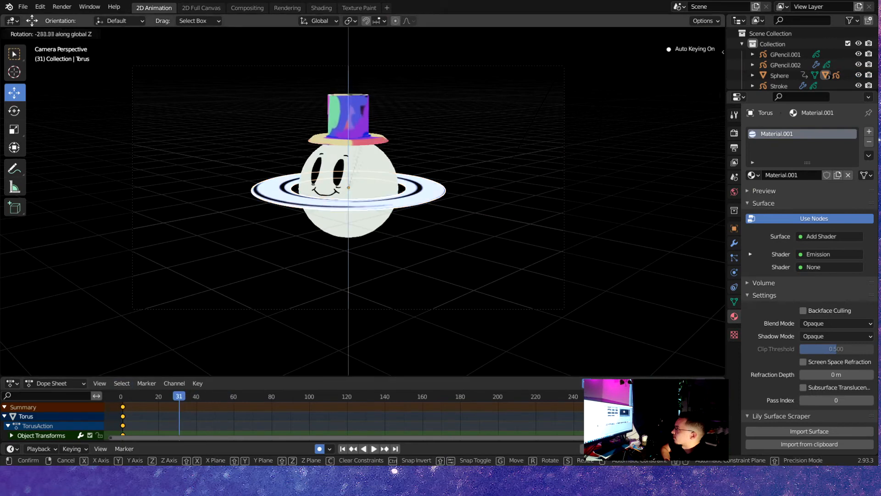
left_click(373, 448)
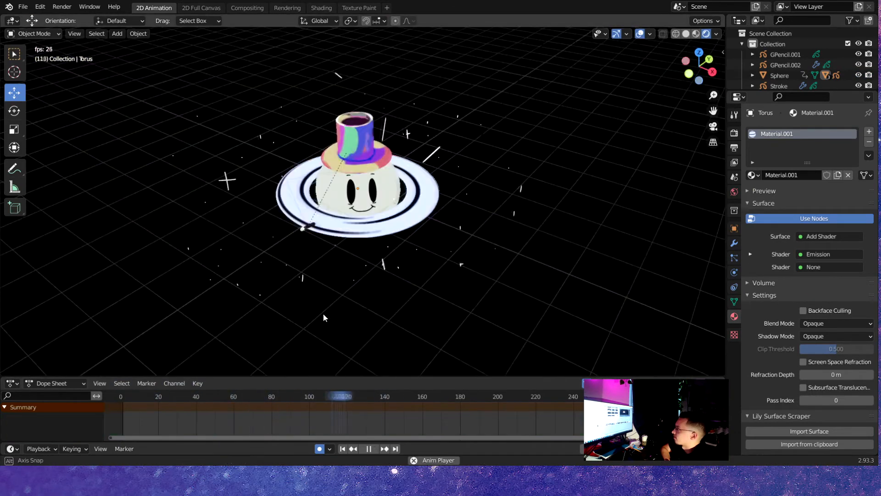
left_click(359, 7)
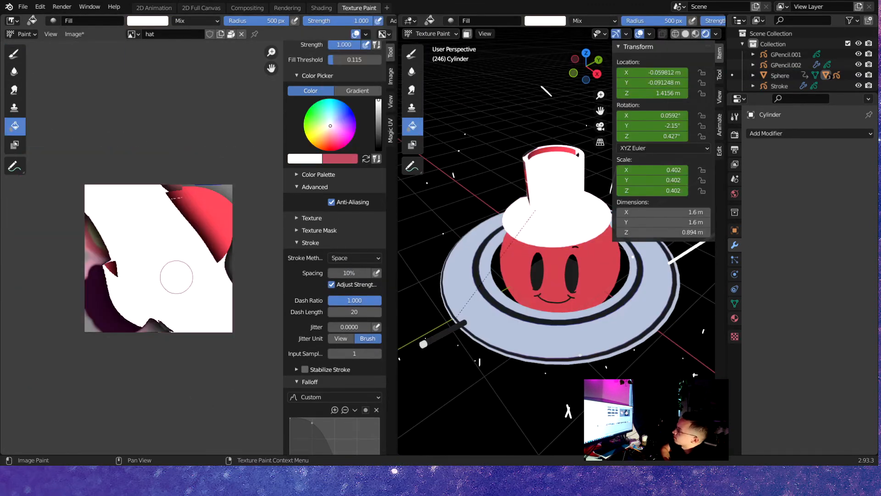
Step: Choose the freehand TexDraw brush and change its stroke method for painting the hat pattern
left_click(14, 90)
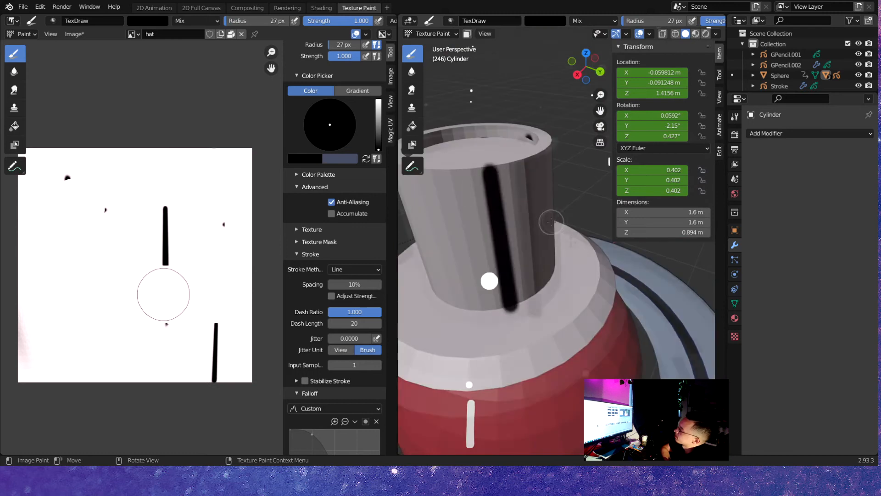
left_click(354, 257)
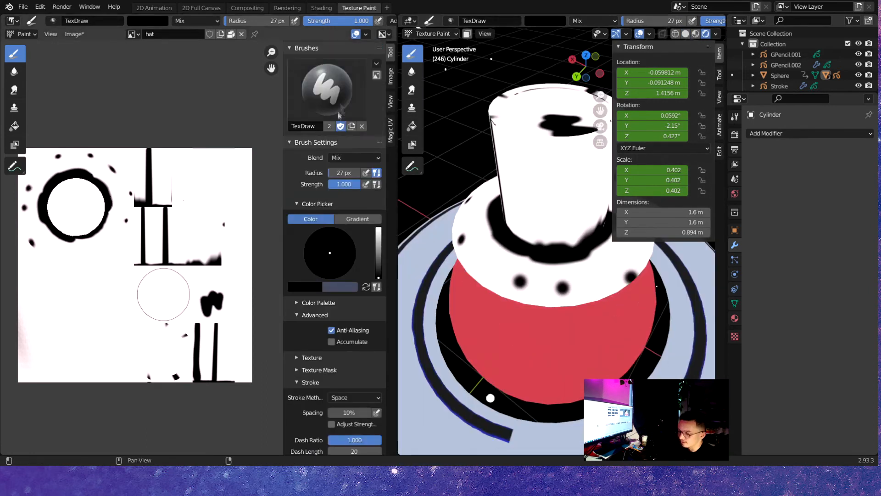
scroll("down", 3)
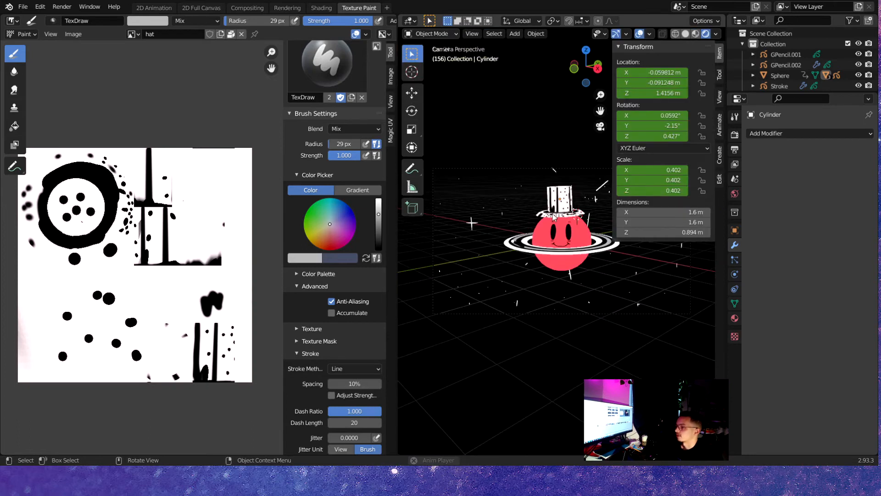
Step: Select the Sphere, show its keyframes in the Dope Sheet, key its location, and play back
left_click(153, 7)
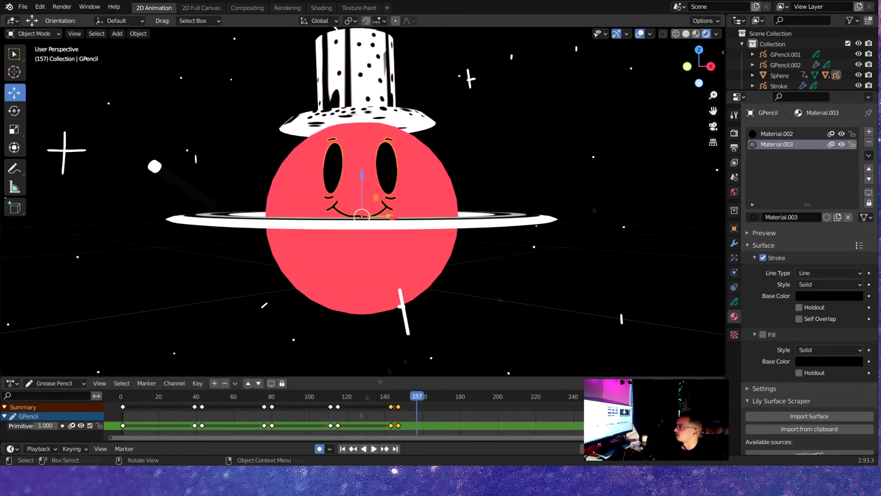
left_click(368, 448)
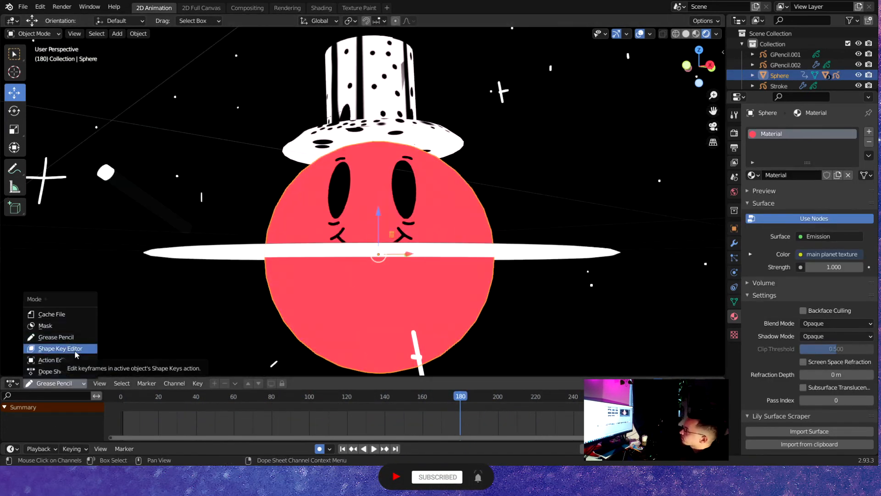
left_click(59, 349)
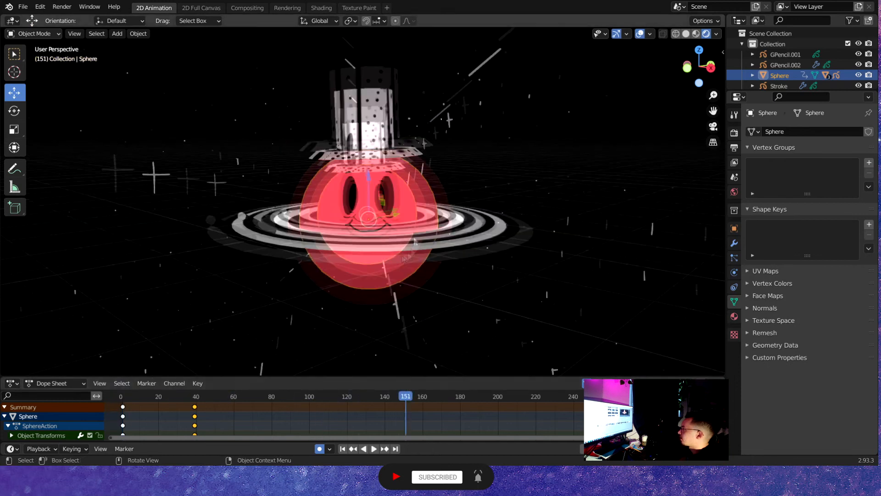
left_click(373, 448)
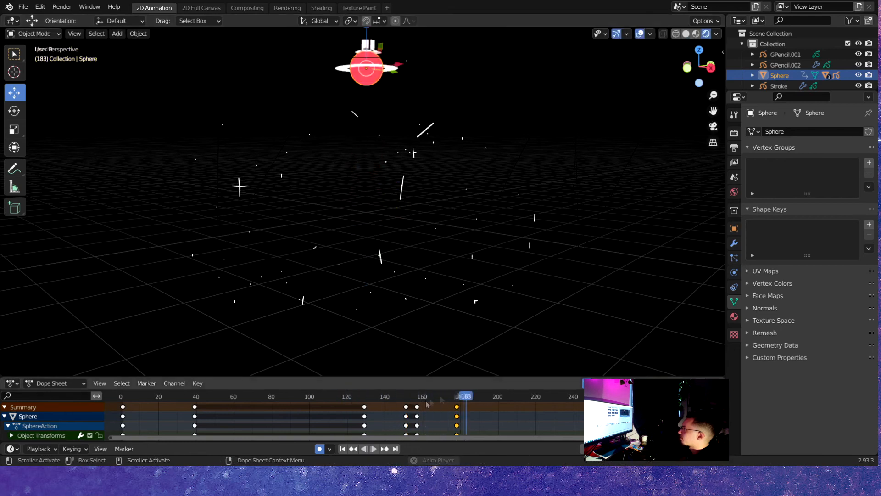
left_click(368, 448)
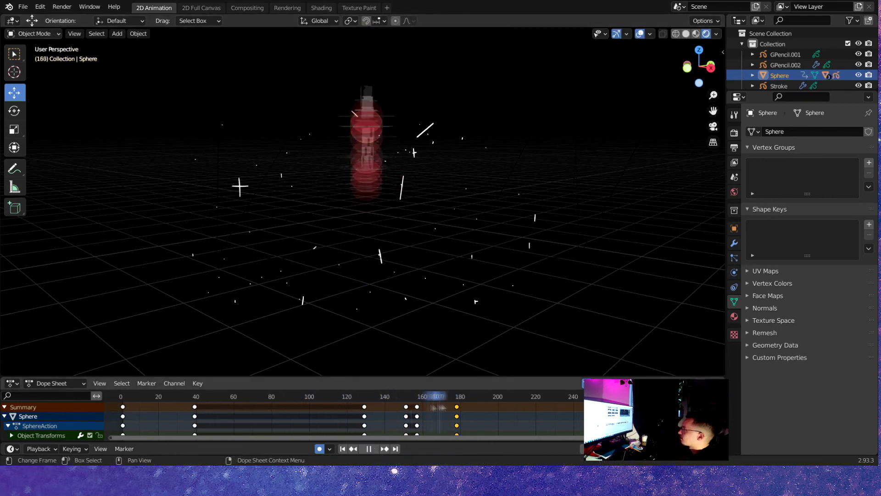